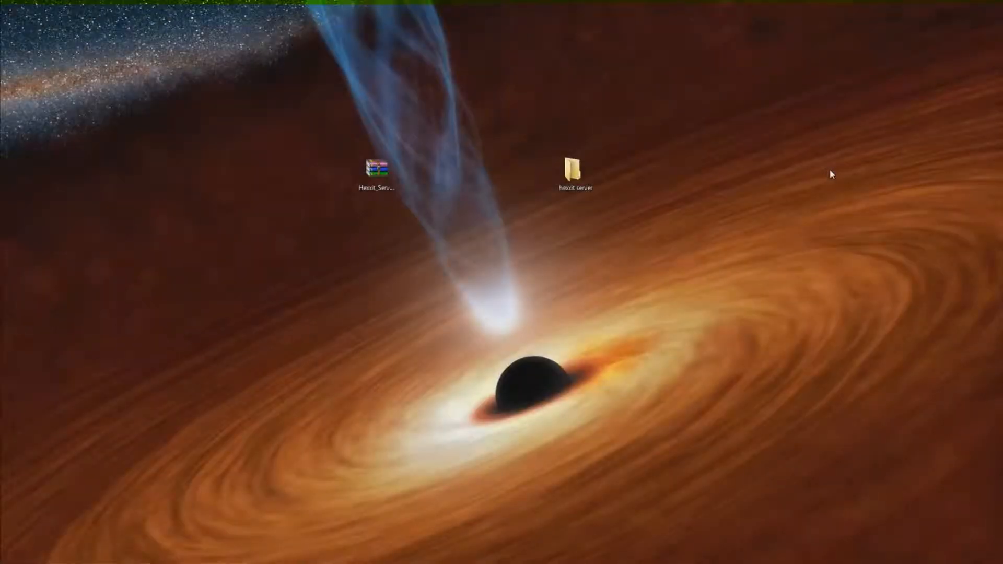
pyautogui.moveTo(803, 186)
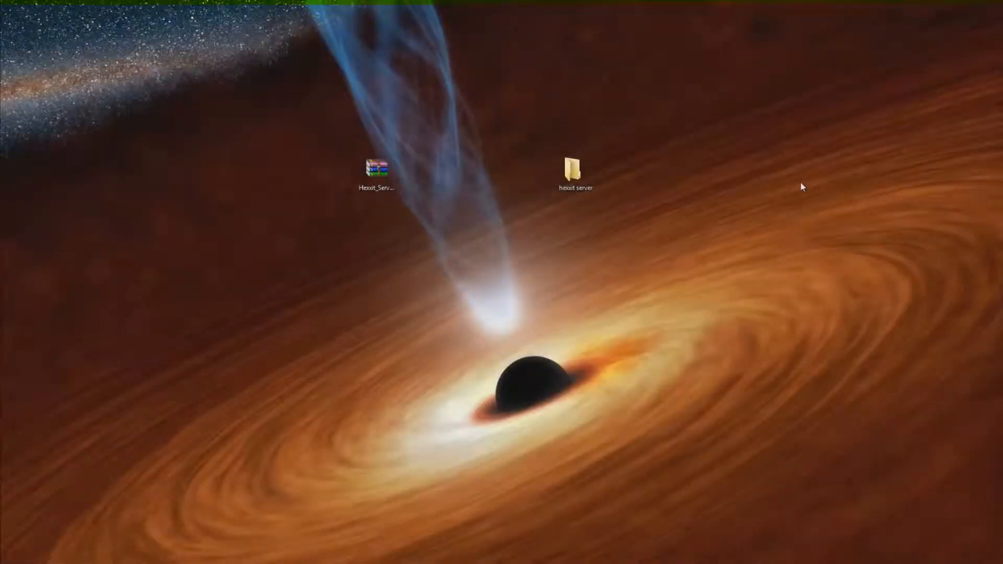
pyautogui.moveTo(428, 100)
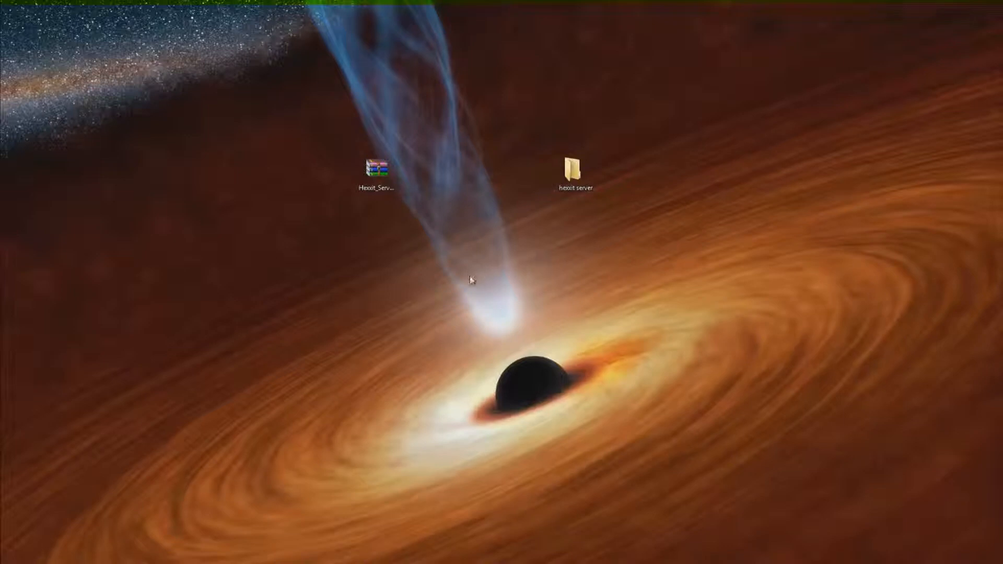
# Move the server archive higher on the desktop and open it.
pyautogui.moveTo(376, 168); pyautogui.dragTo(454, 121)
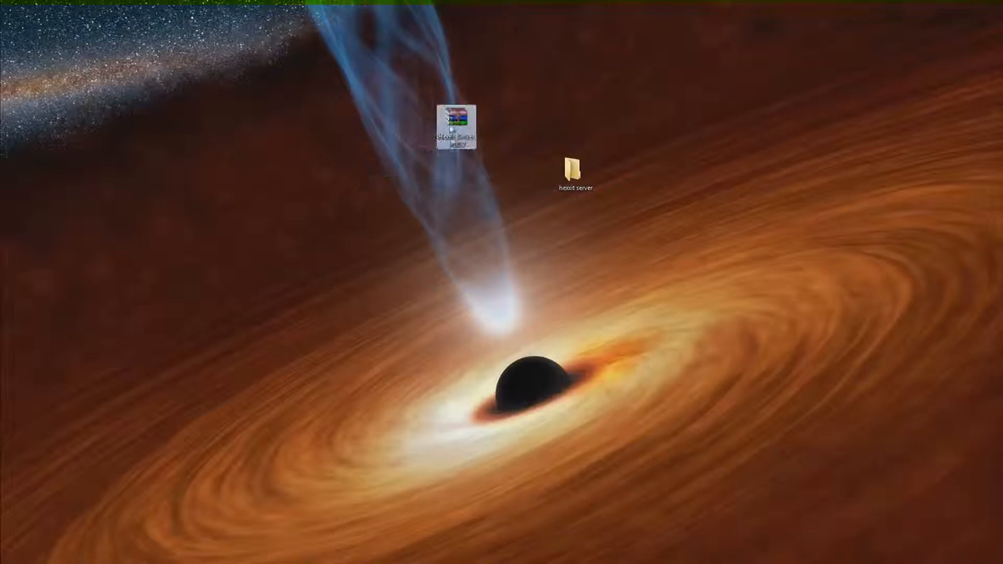
pyautogui.click(455, 122)
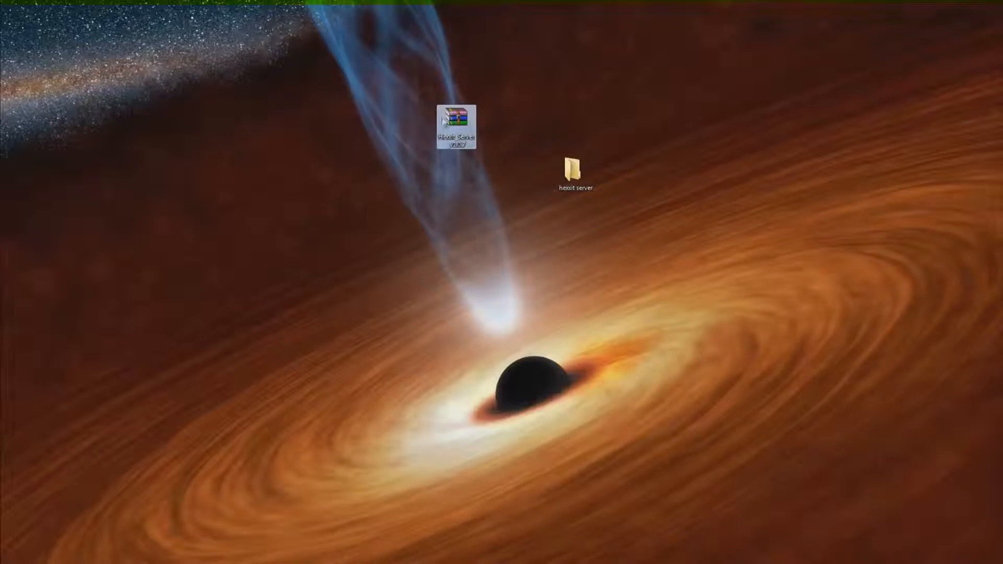
pyautogui.moveTo(456, 125)
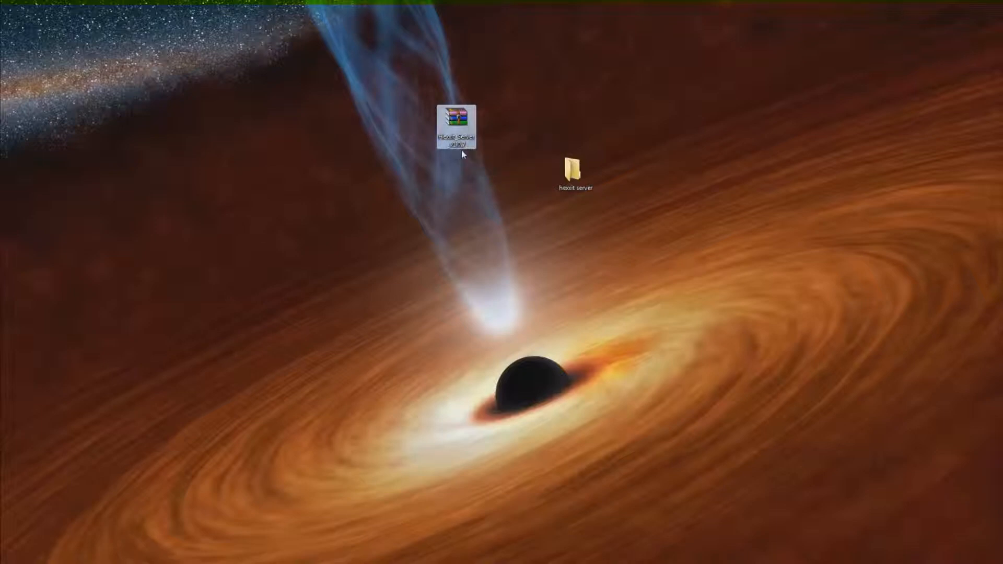
pyautogui.moveTo(505, 130)
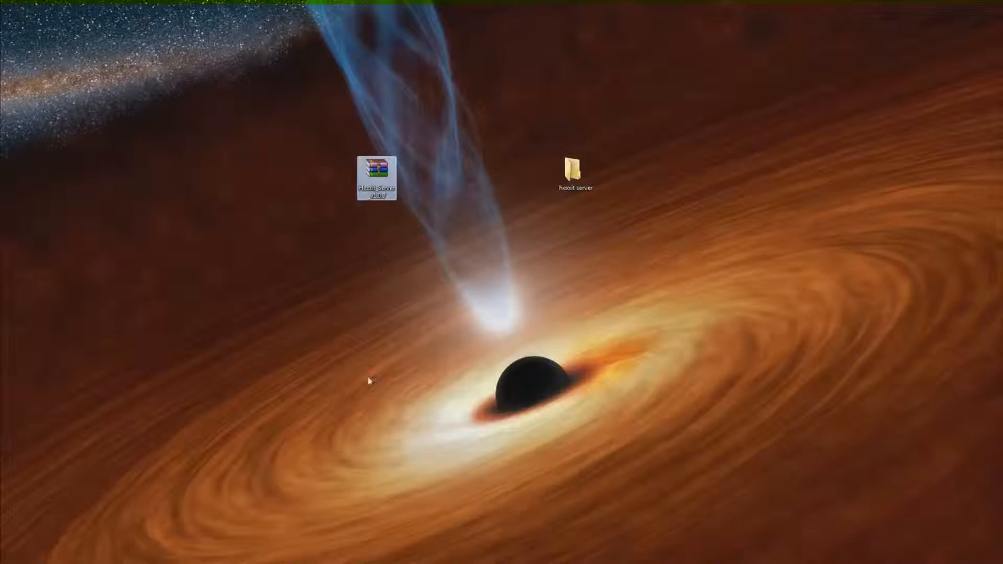
pyautogui.click(376, 169)
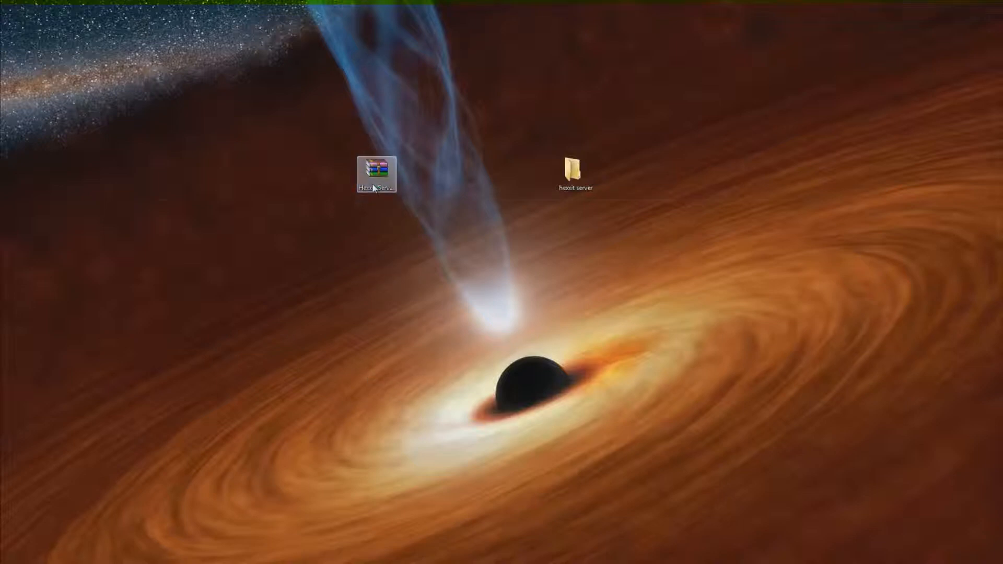
pyautogui.doubleClick(376, 170)
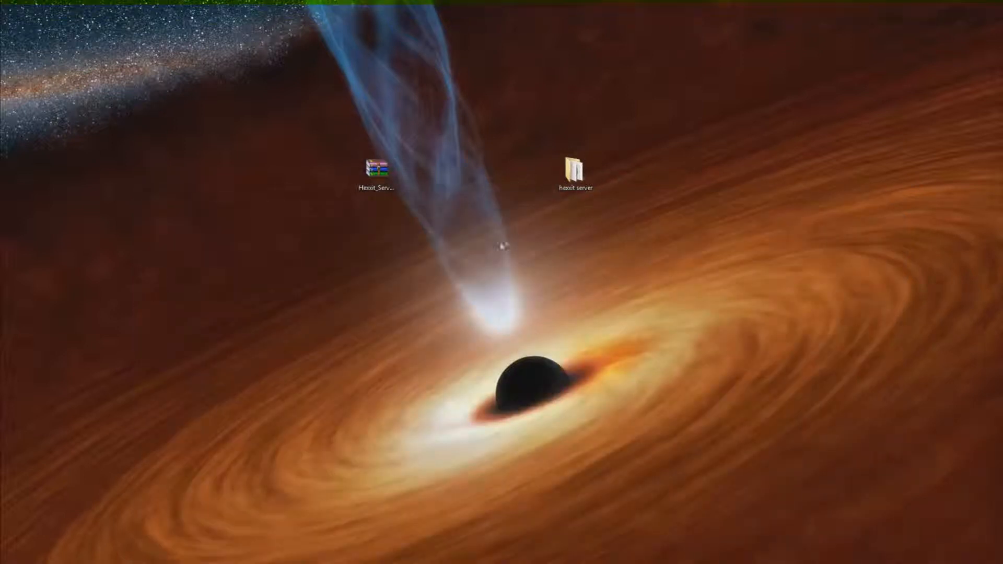
# Open the hexxit server folder and open launch.bat for editing.
pyautogui.click(575, 172)
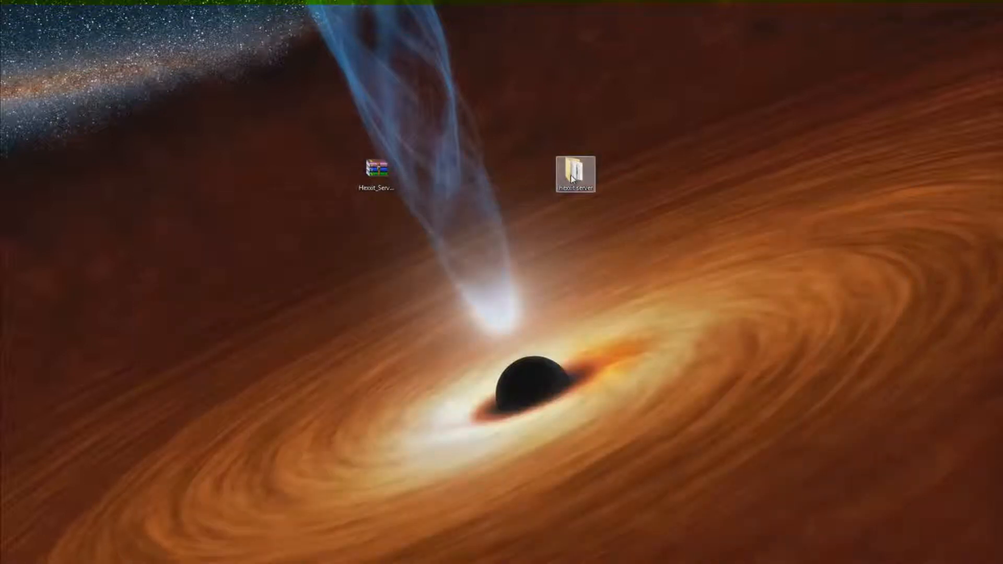
pyautogui.doubleClick(575, 173)
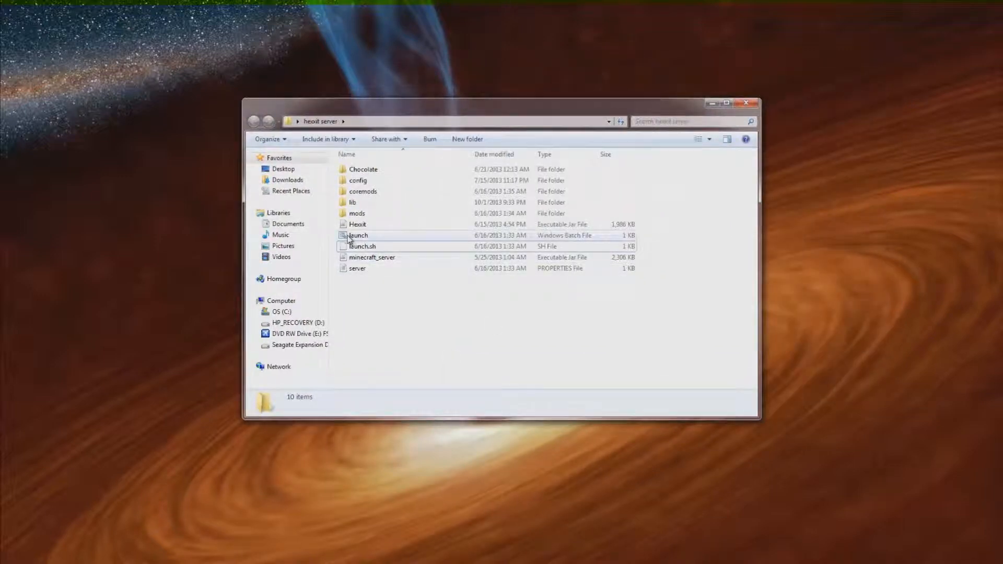
pyautogui.rightClick(357, 236)
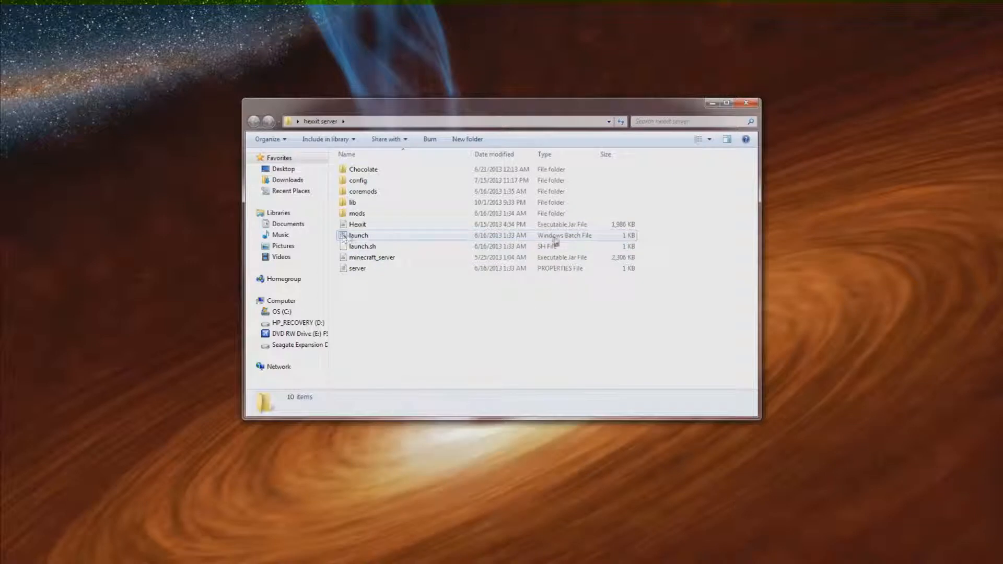
pyautogui.click(359, 235)
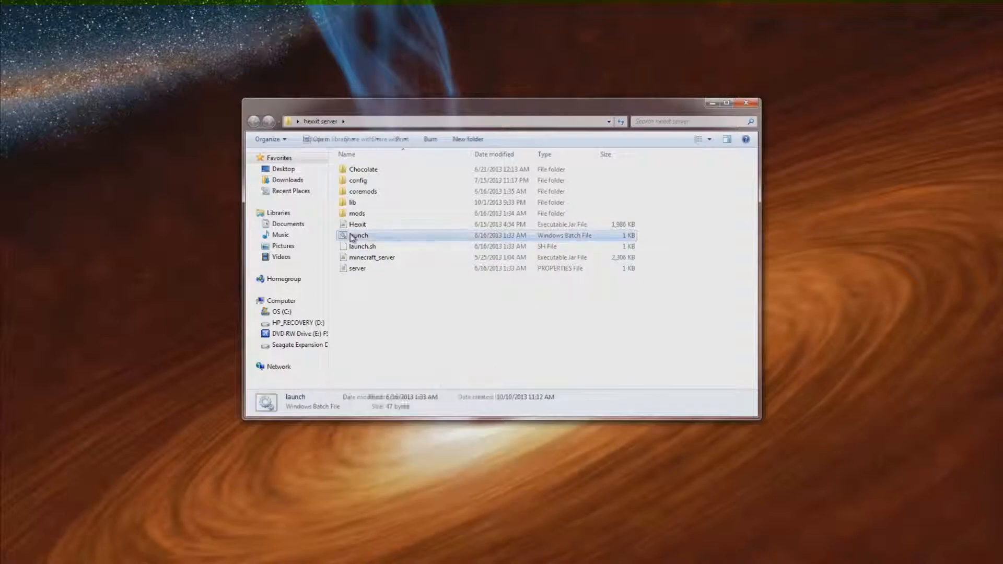
pyautogui.doubleClick(358, 235)
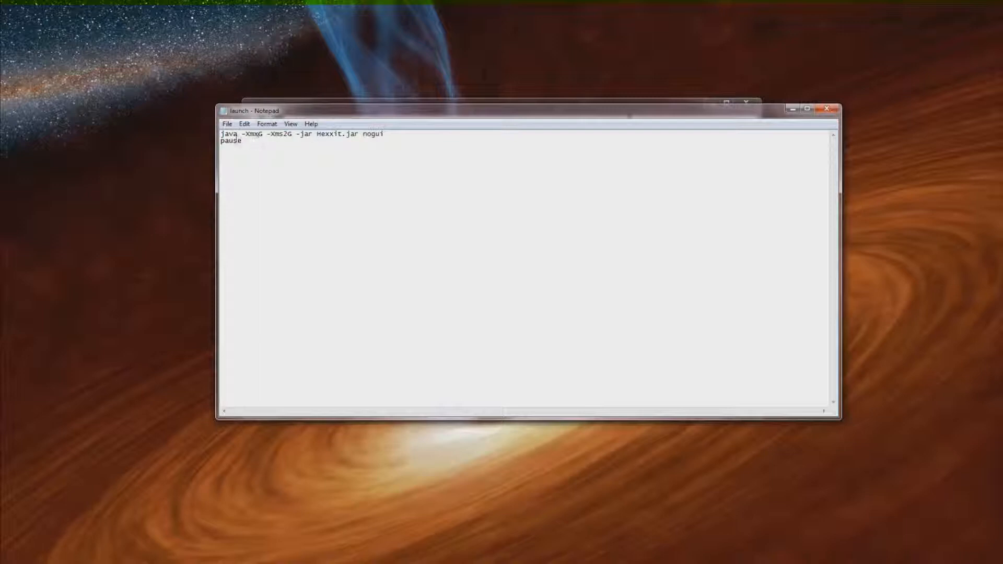
# Set the maximum memory in launch.bat to -Xmx3G and save it on closing.
pyautogui.write('3')
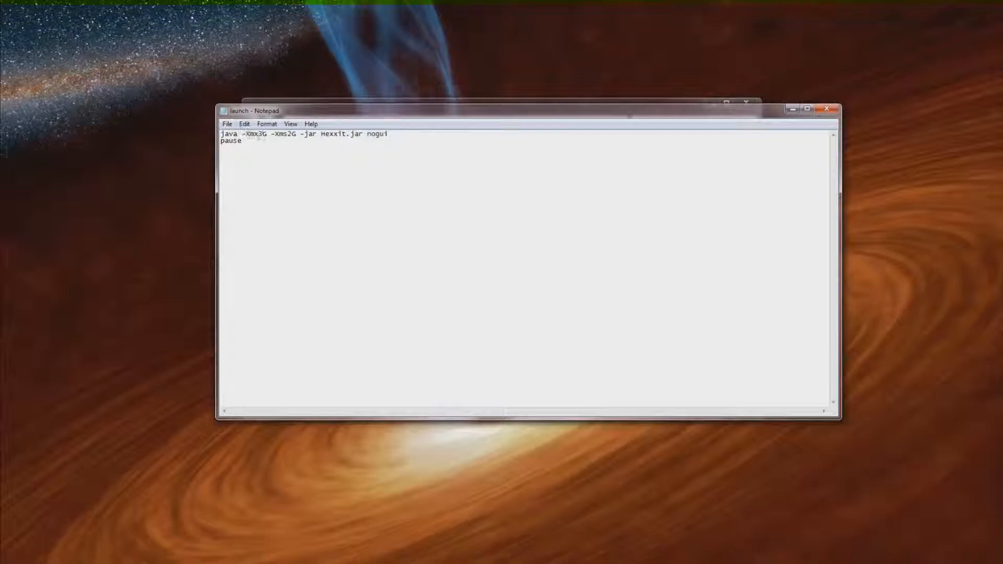
pyautogui.click(227, 123)
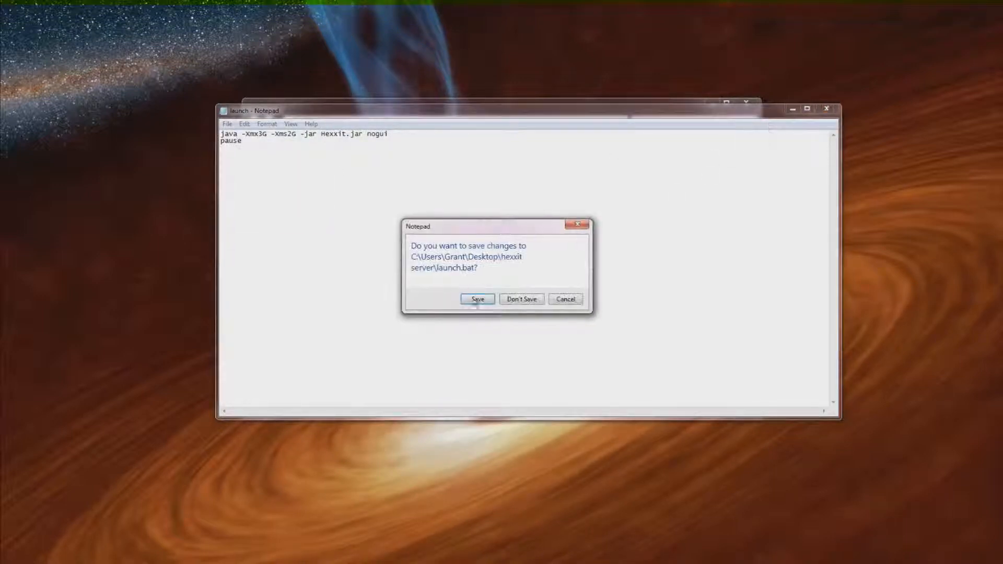
pyautogui.click(476, 299)
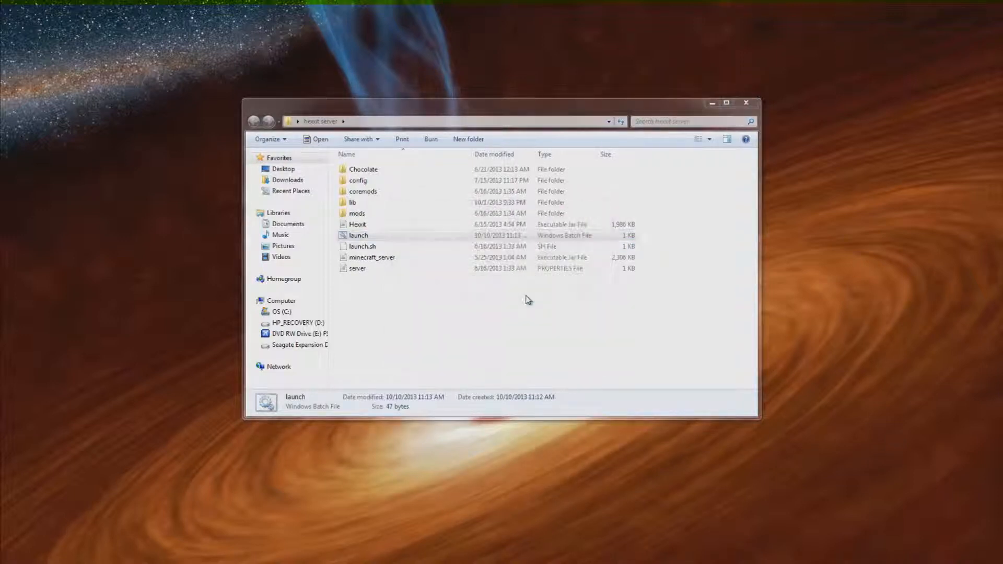
# Run launch.bat to start the Hexxit server console.
pyautogui.doubleClick(358, 234)
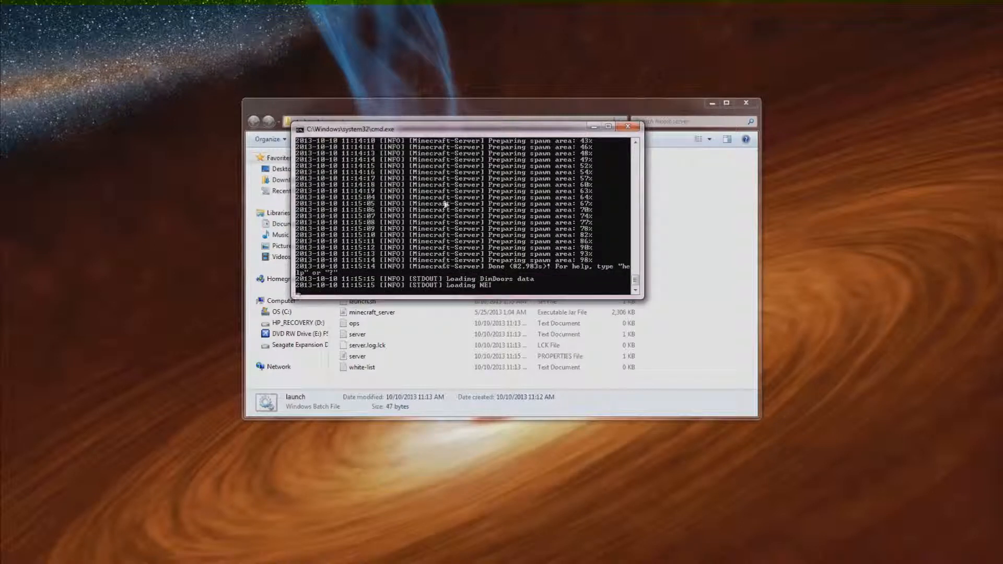
pyautogui.moveTo(459, 294)
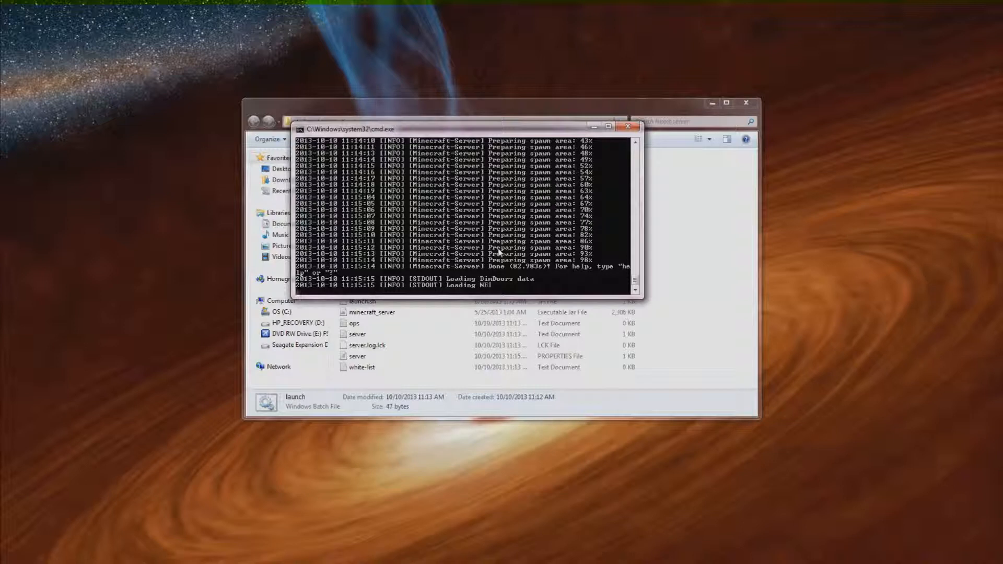
# Enter the stop command in the server console and close the window.
pyautogui.write('stop')
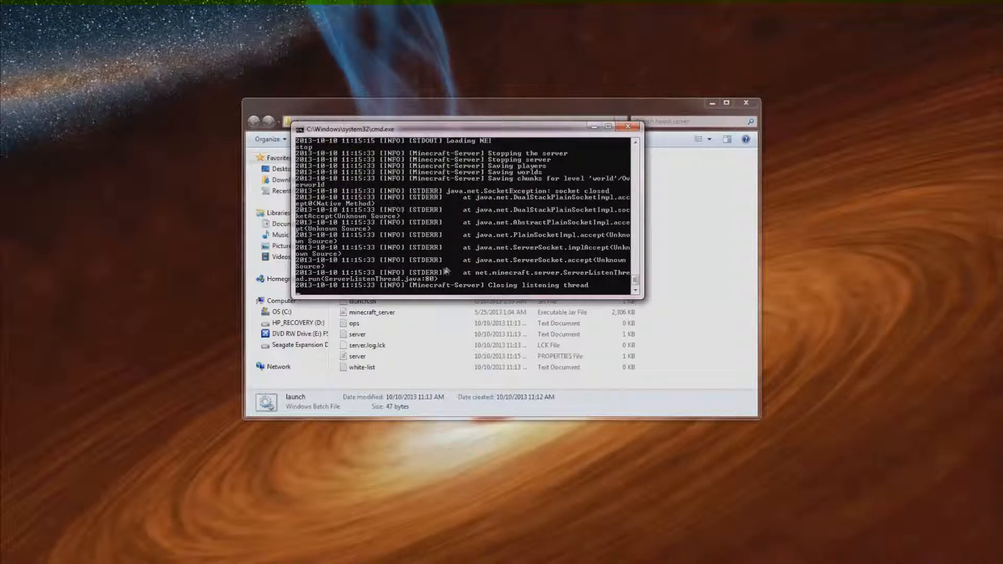
pyautogui.moveTo(441, 243)
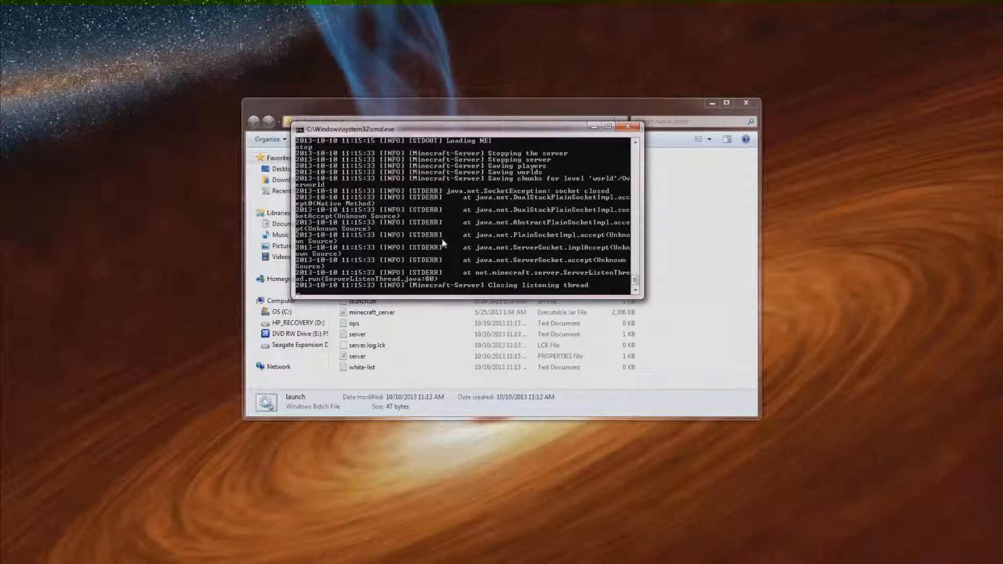
pyautogui.moveTo(496, 251)
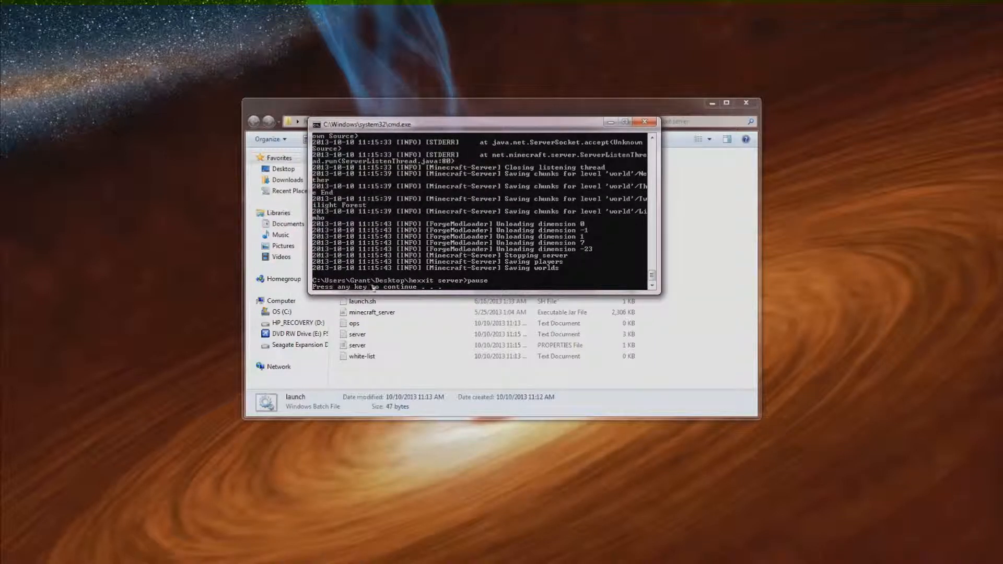
pyautogui.click(644, 122)
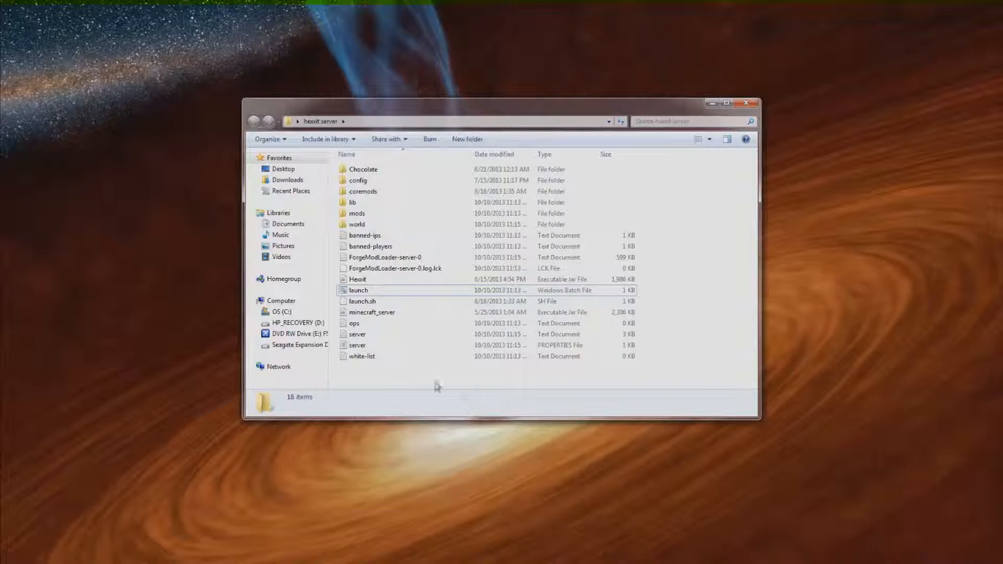
# Open server.properties and set max-players to 5.
pyautogui.doubleClick(357, 344)
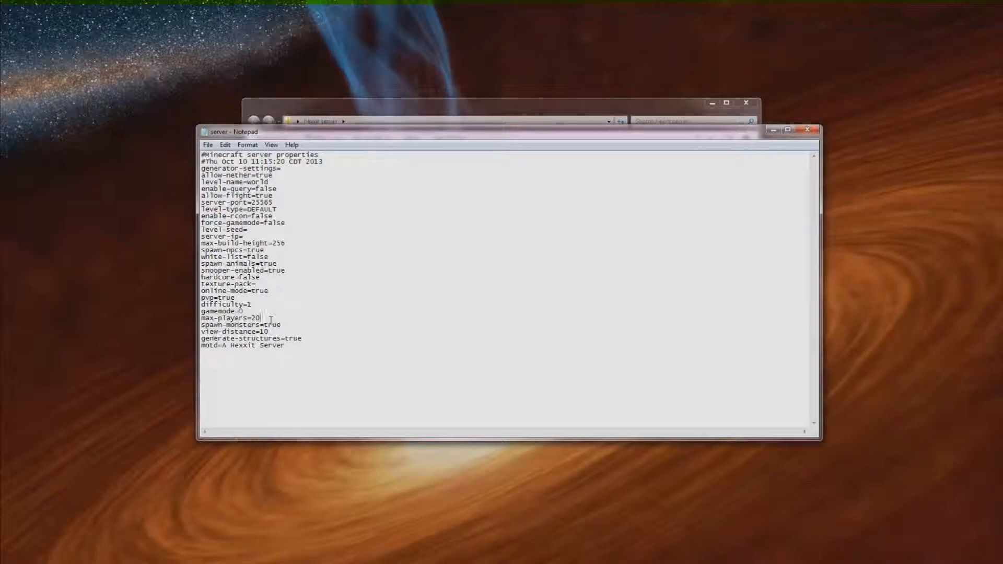
pyautogui.write('5')
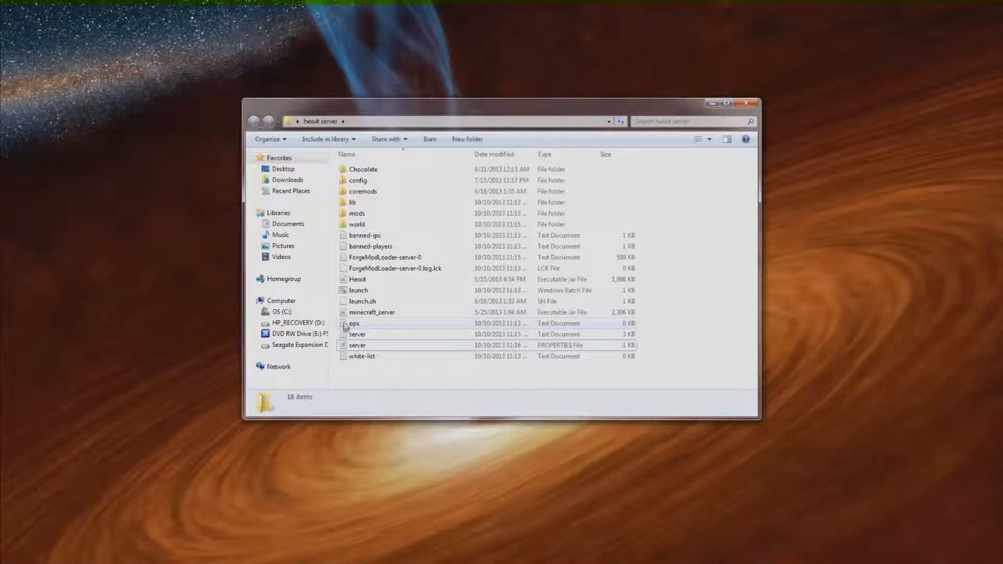
# Add player G_DuDS to ops.txt and close the file.
pyautogui.doubleClick(354, 323)
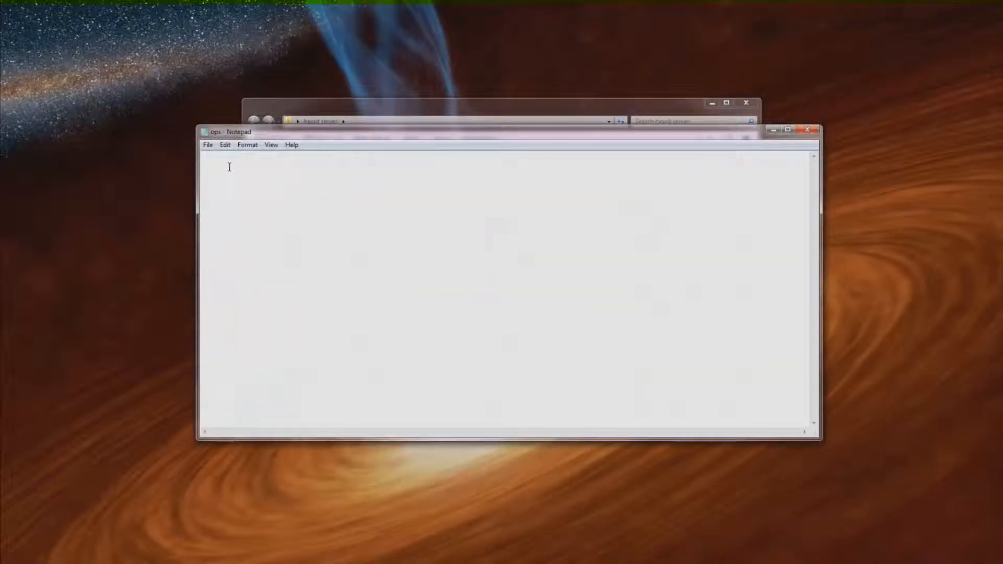
pyautogui.write('G_D')
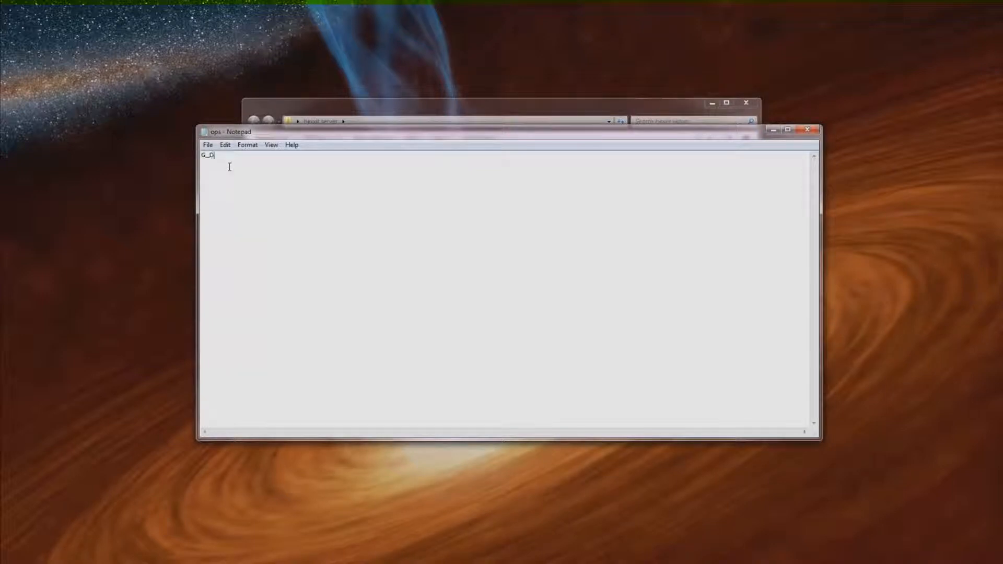
pyautogui.write('u')
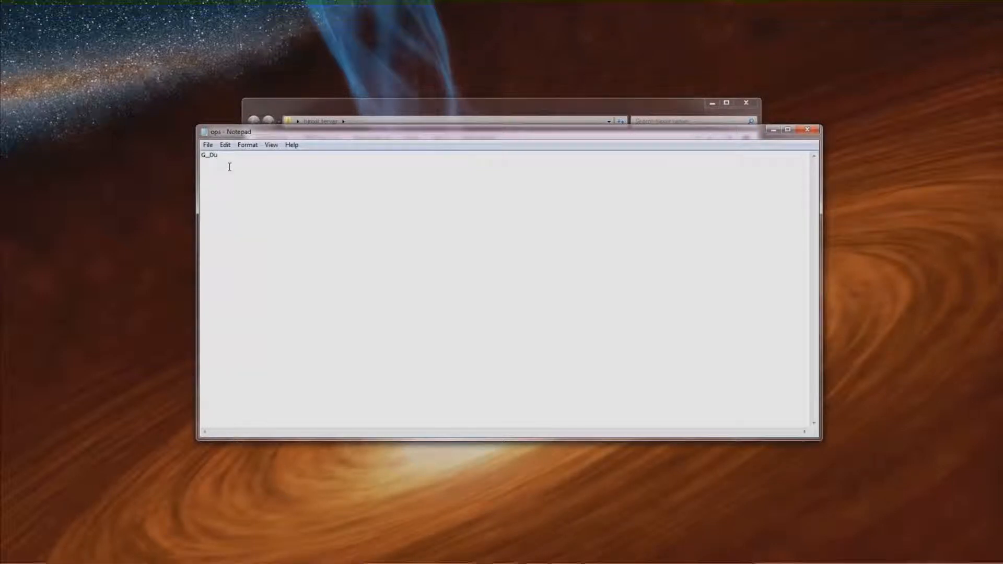
pyautogui.write('DS')
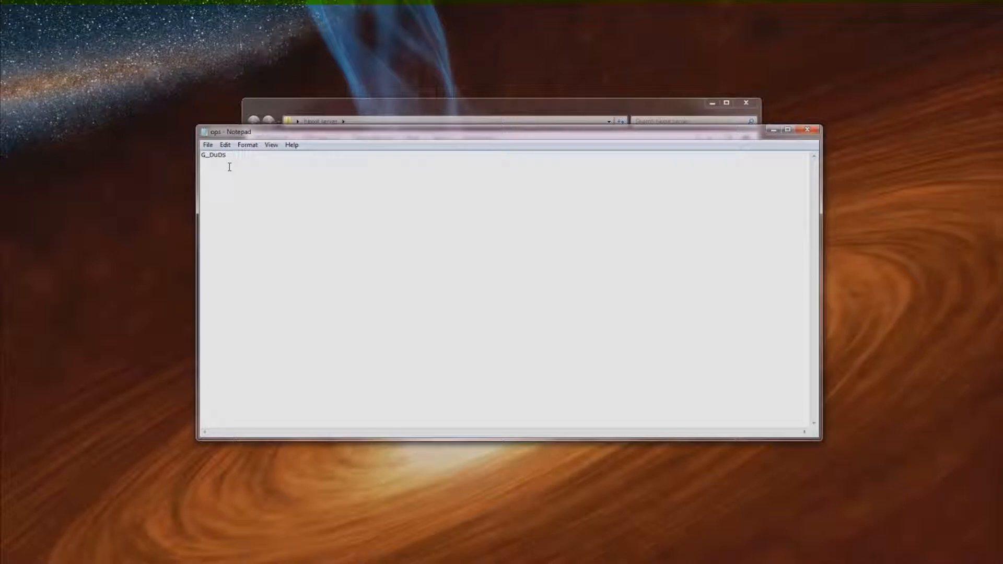
pyautogui.click(208, 144)
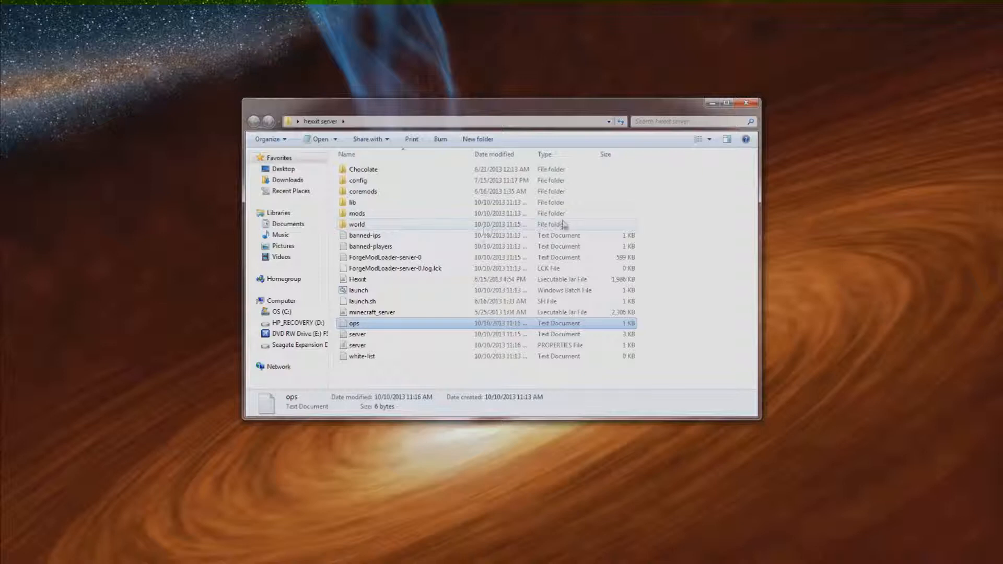
# Close the hexxit server folder window.
pyautogui.click(746, 103)
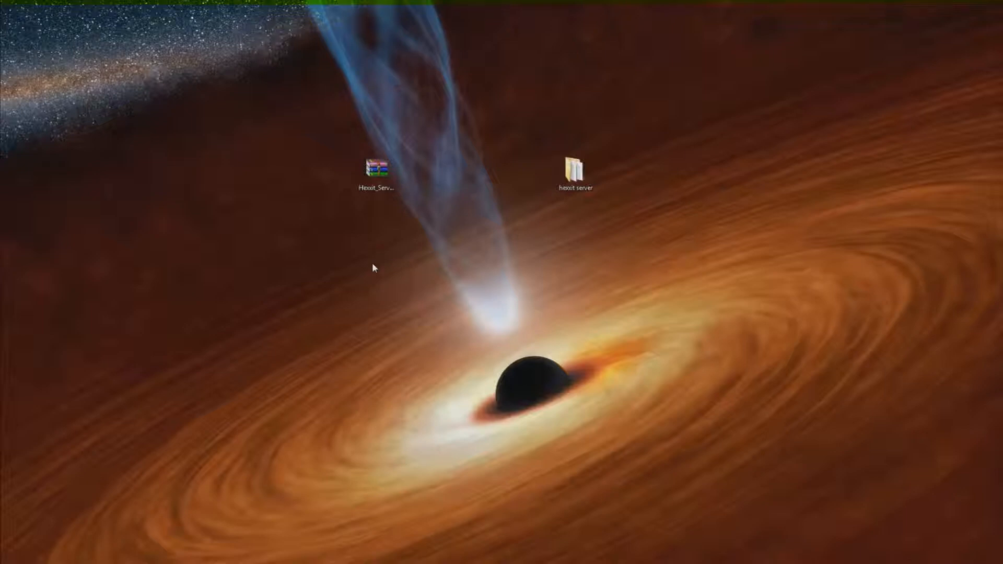
pyautogui.moveTo(575, 273)
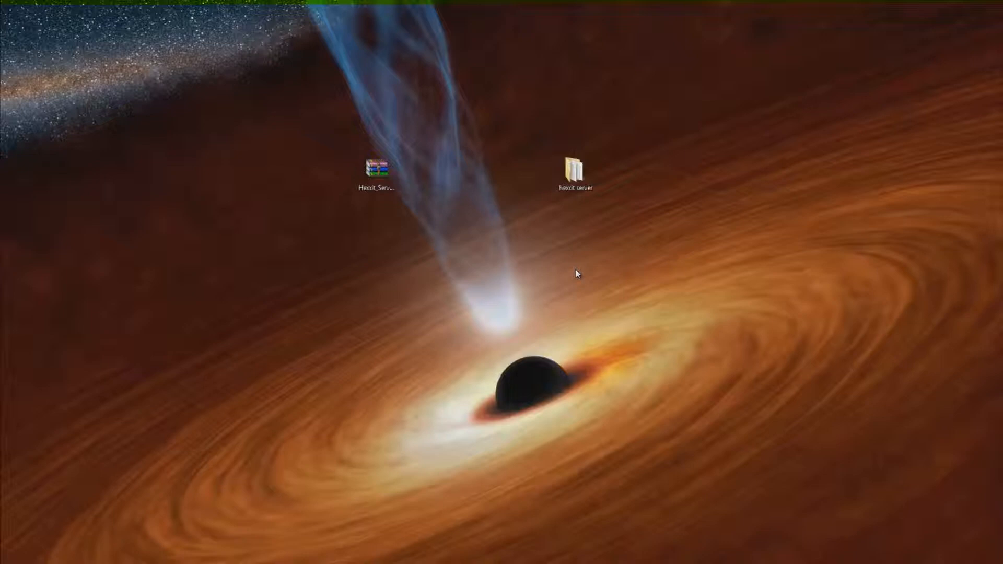
pyautogui.moveTo(565, 246)
pyautogui.write('ipconfig')
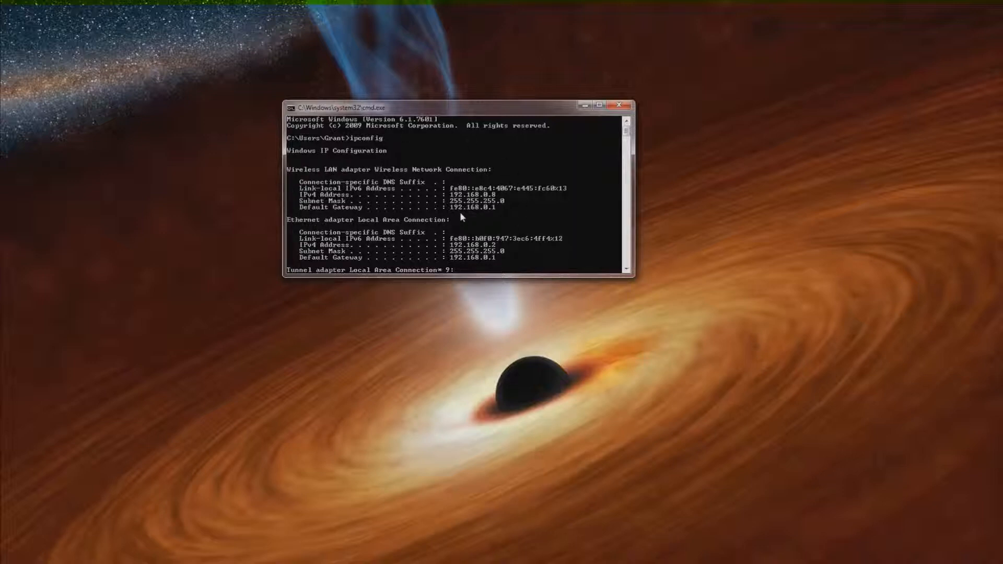
pyautogui.moveTo(492, 217)
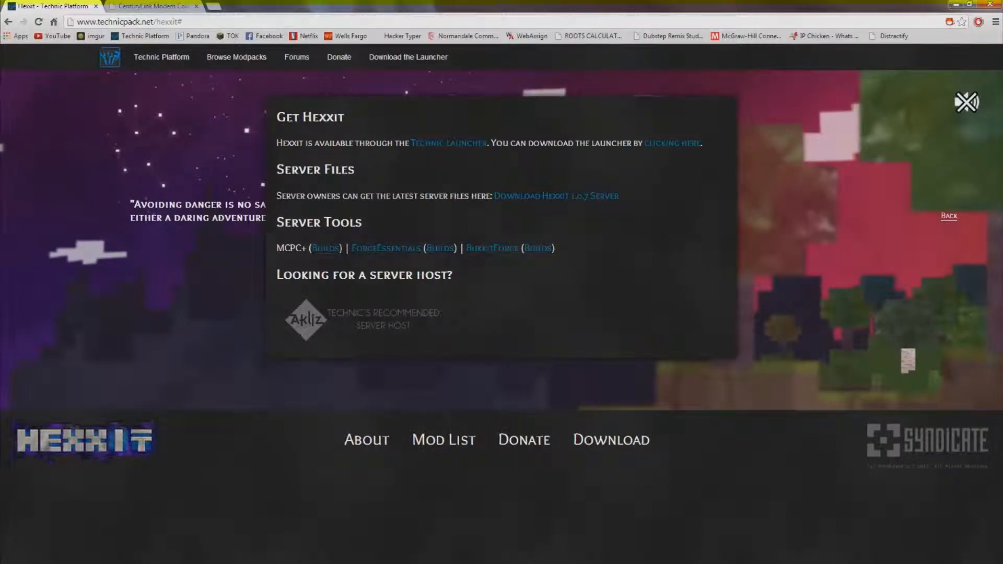
# Switch to the CenturyLink Modem Configuration tab.
pyautogui.click(152, 6)
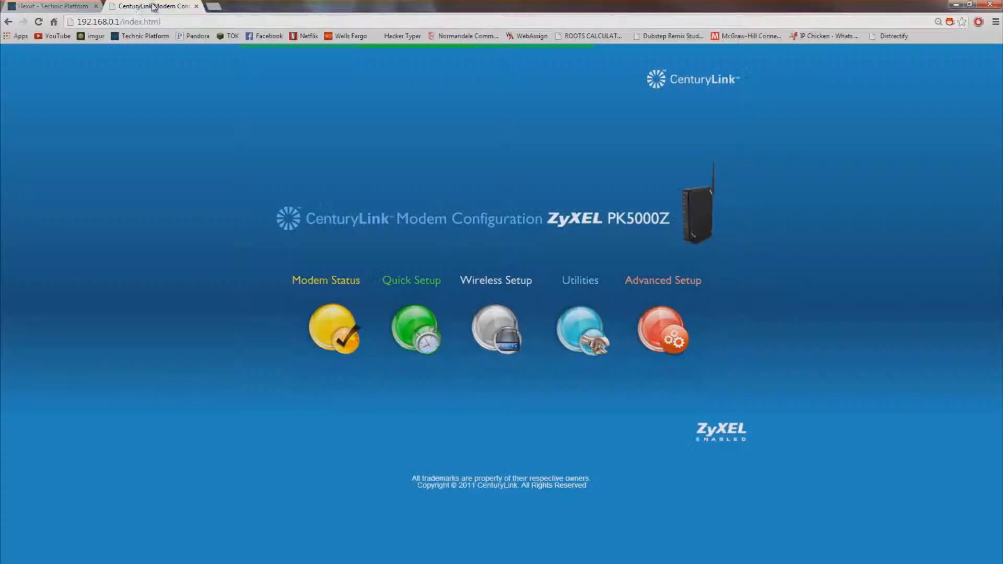
pyautogui.moveTo(433, 237)
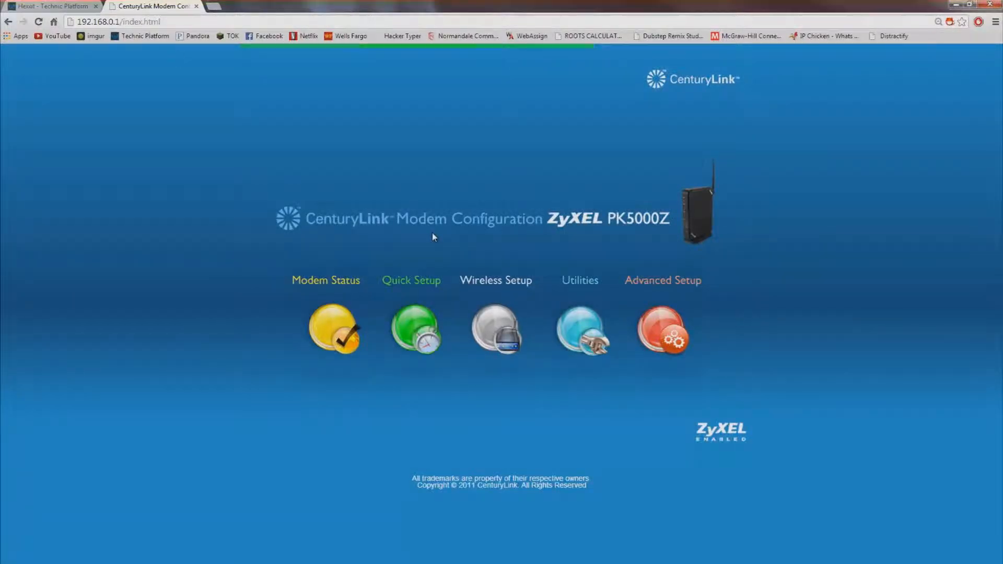
pyautogui.moveTo(453, 235)
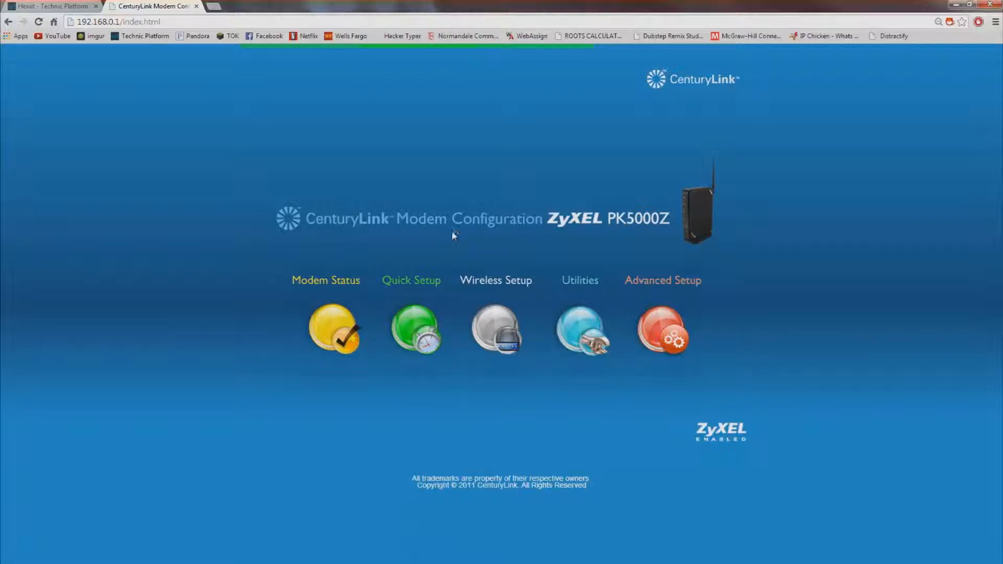
pyautogui.moveTo(455, 237)
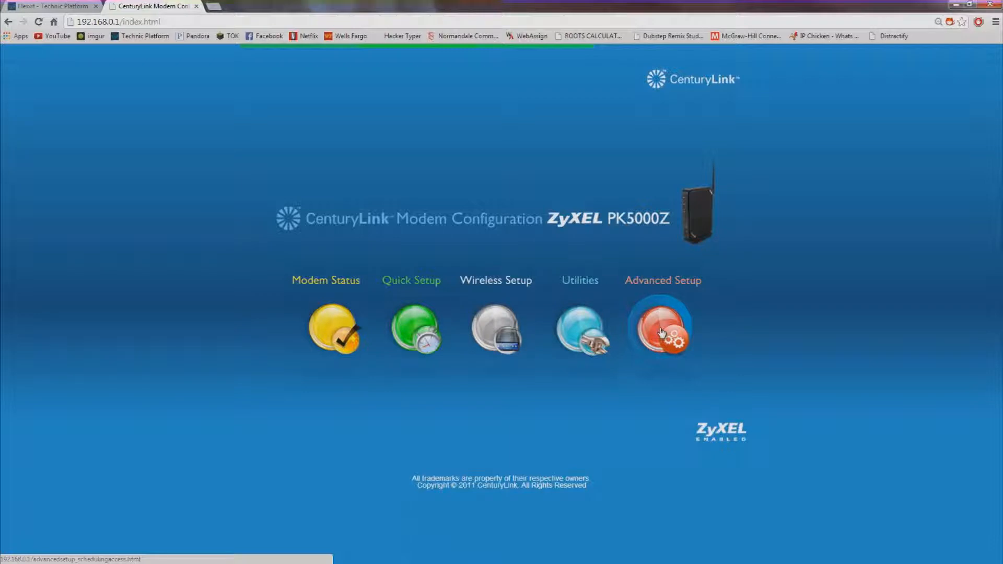
# Open Advanced Setup port forwarding and enter 25565 as the LAN port.
pyautogui.click(660, 329)
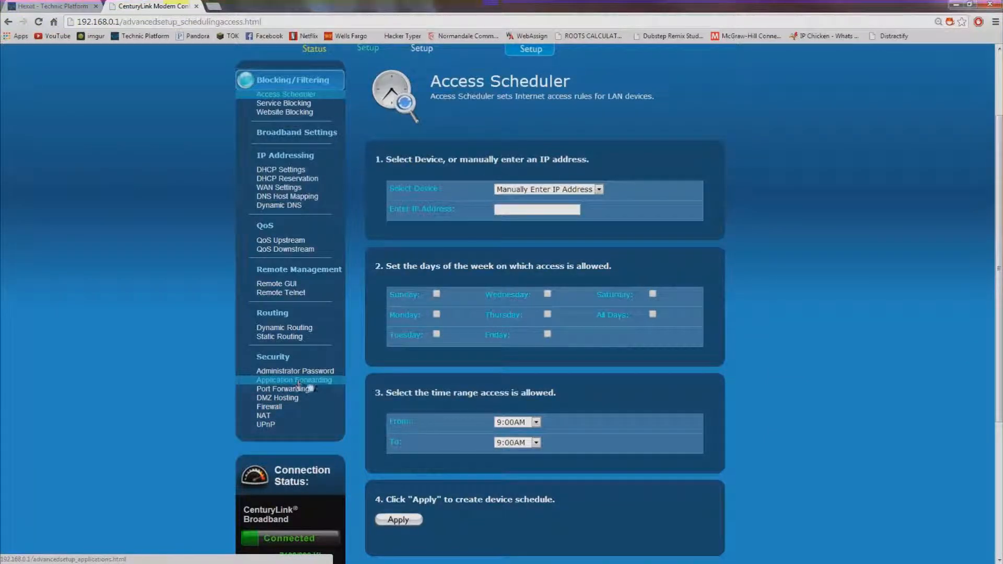
pyautogui.click(282, 388)
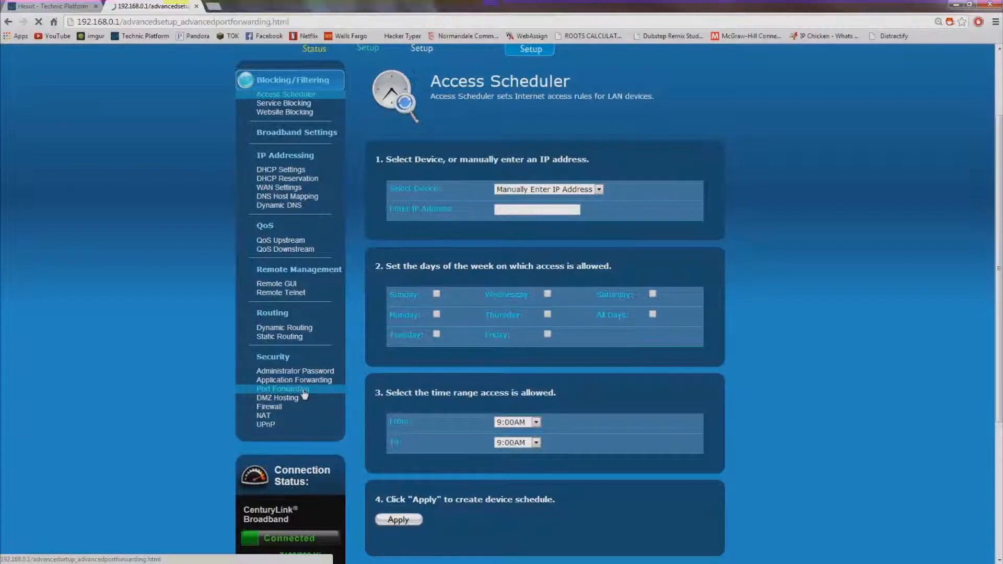
pyautogui.click(282, 389)
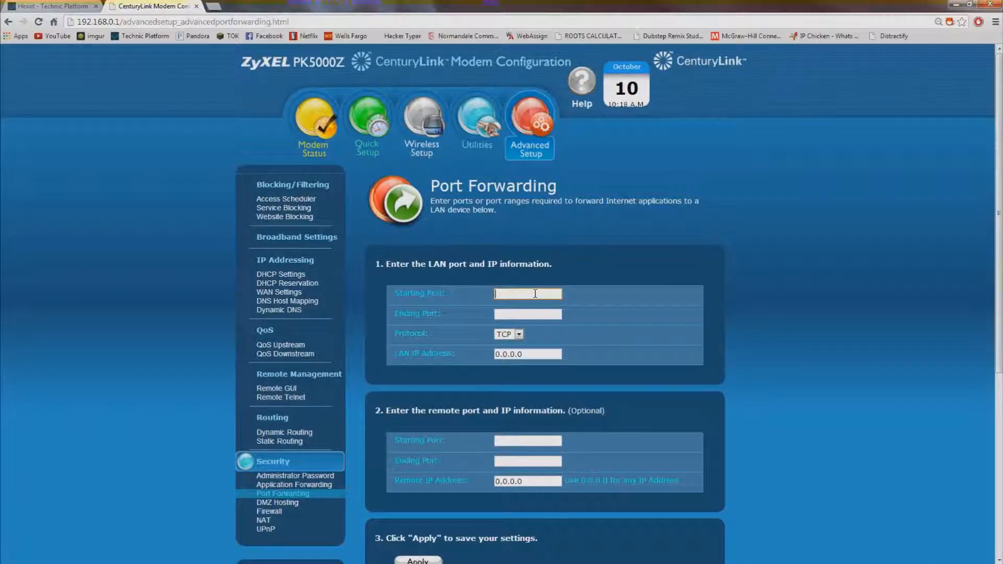
pyautogui.write('25565')
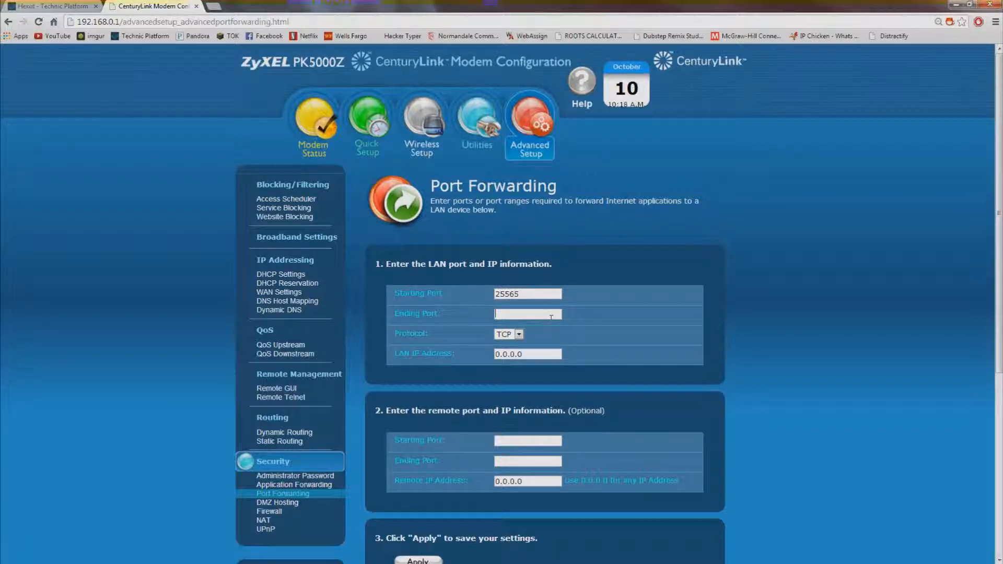
pyautogui.write('25565')
pyautogui.write('ipconfig')
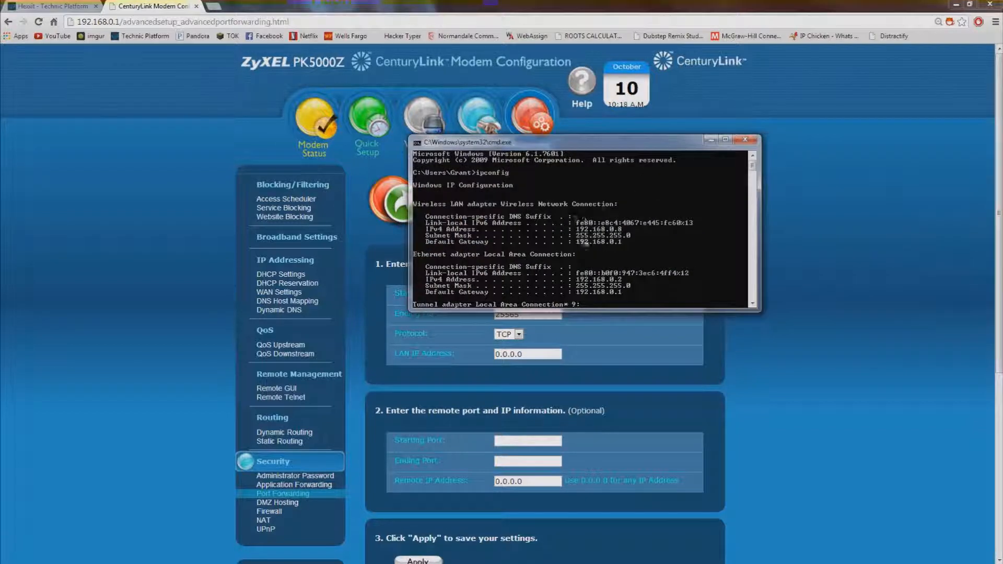
pyautogui.moveTo(700, 182)
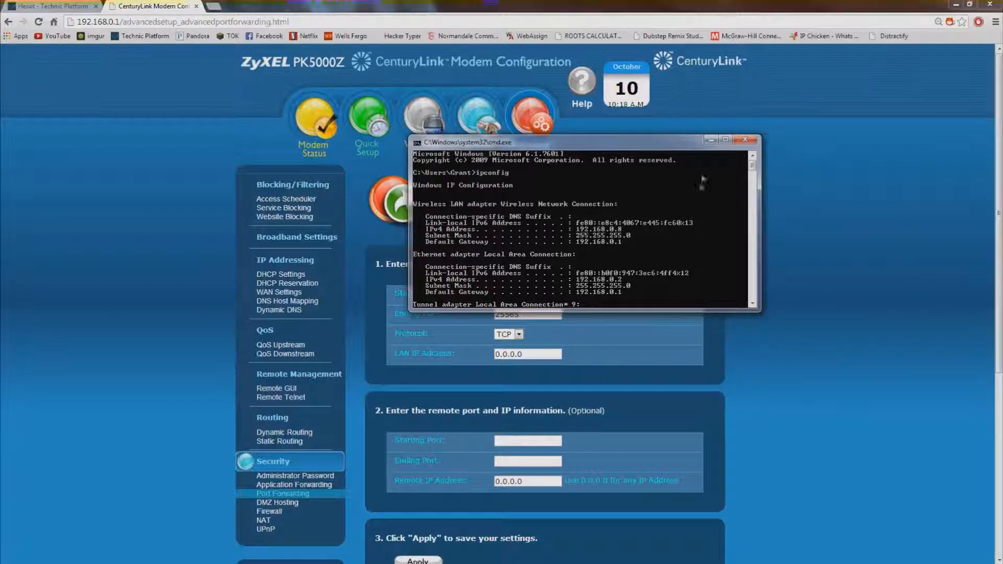
# Return to the port forwarding form and keep TCP as the protocol.
pyautogui.click(743, 140)
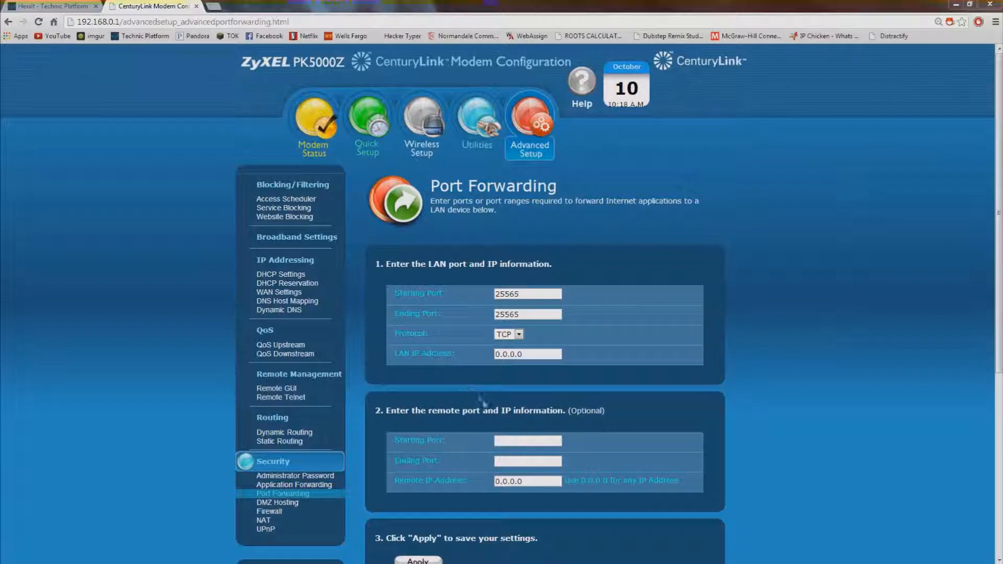
pyautogui.scroll(-3)
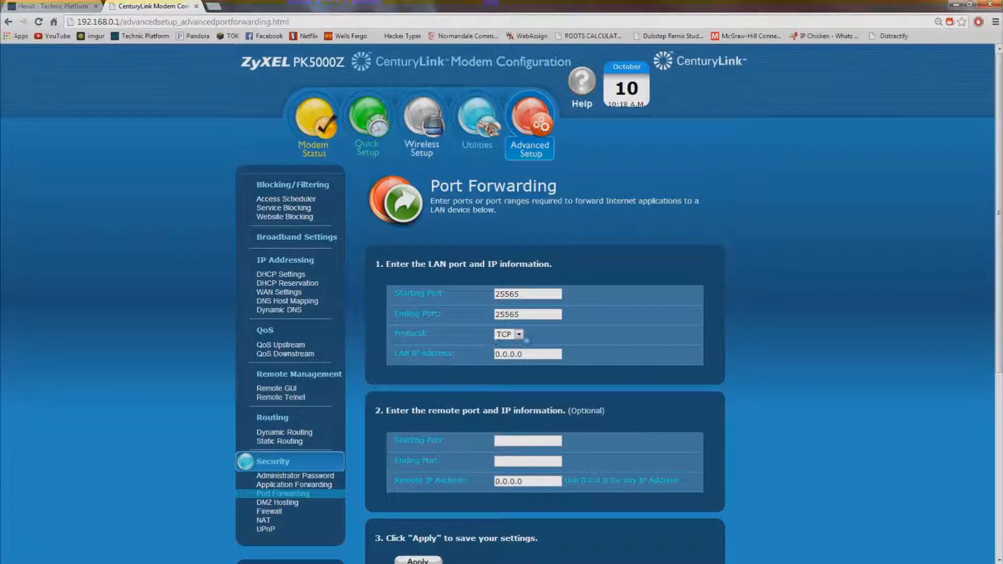
pyautogui.click(518, 333)
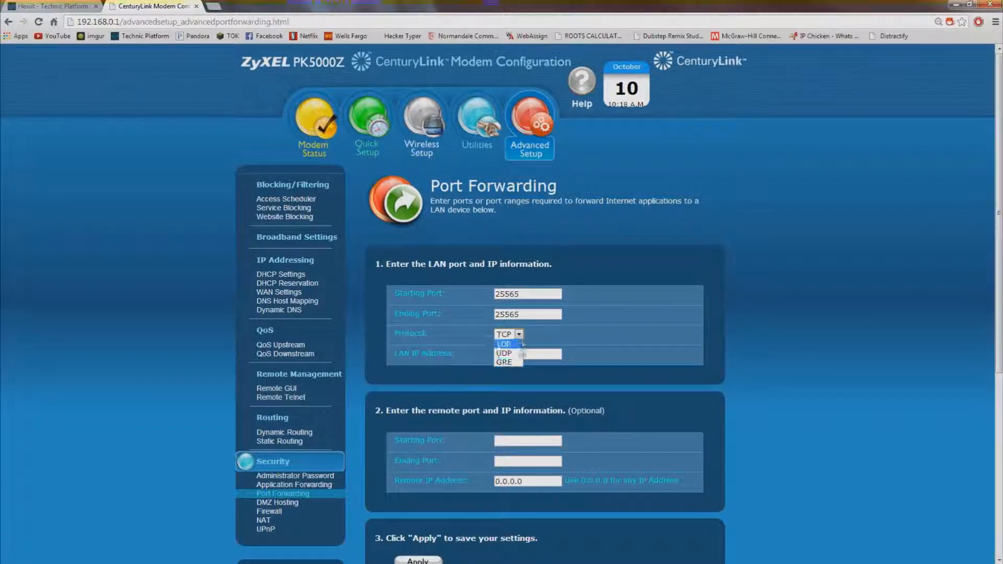
pyautogui.click(505, 333)
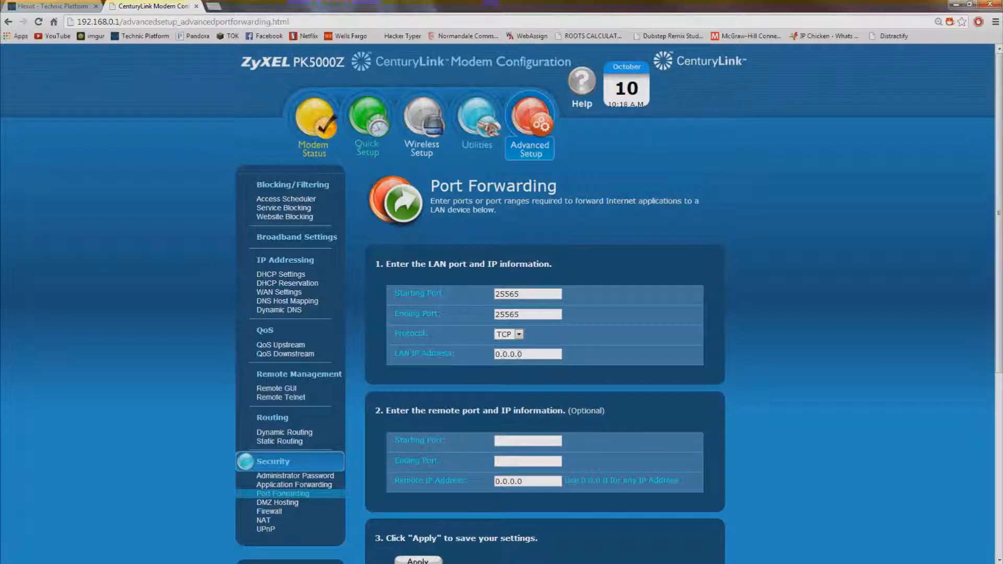
pyautogui.scroll(-3)
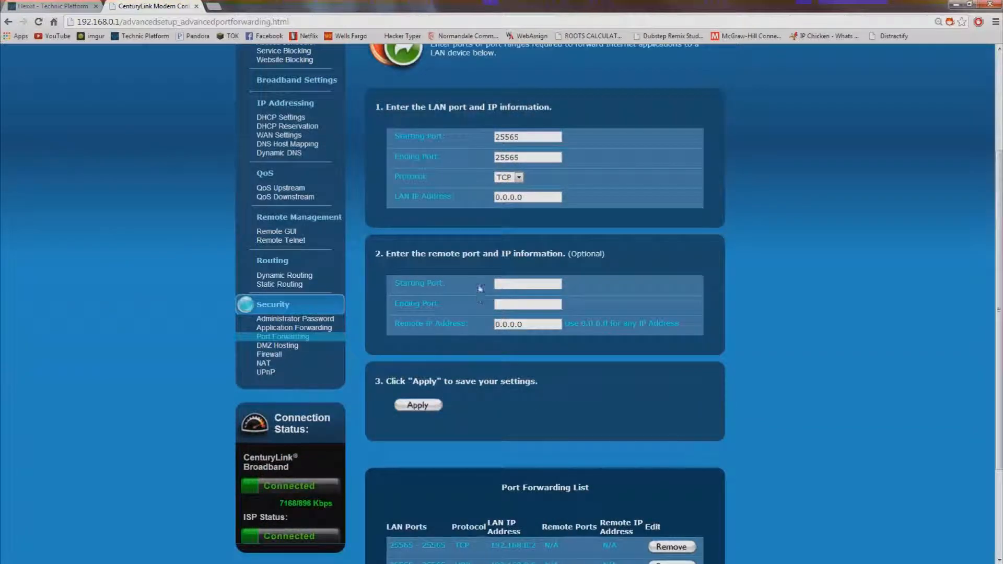
pyautogui.click(417, 405)
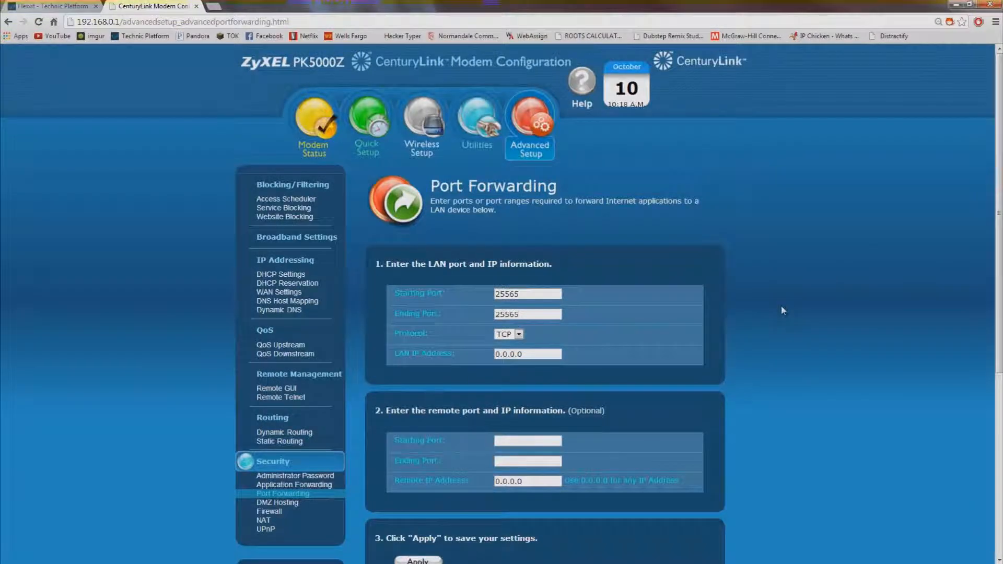
pyautogui.moveTo(695, 276)
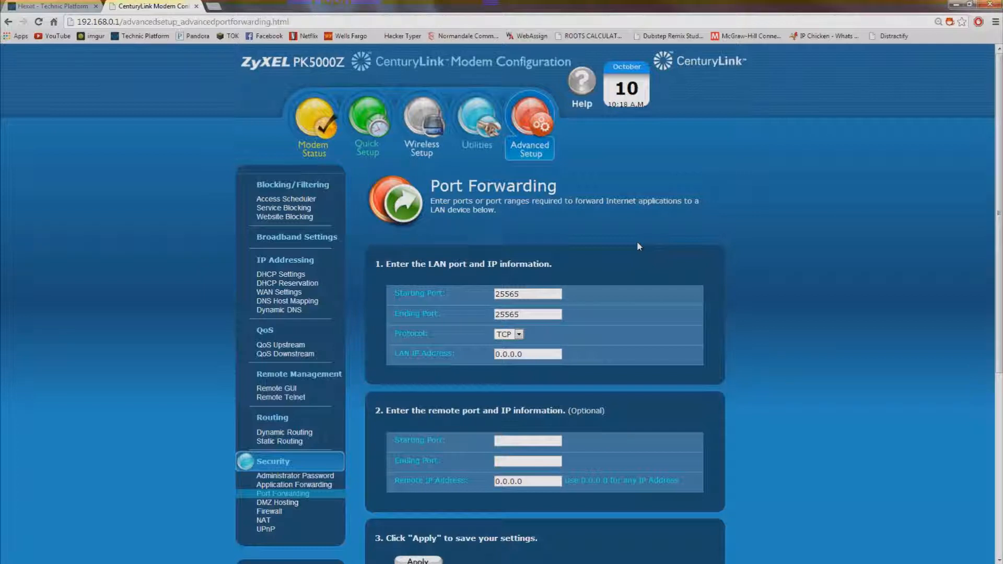
pyautogui.moveTo(652, 277)
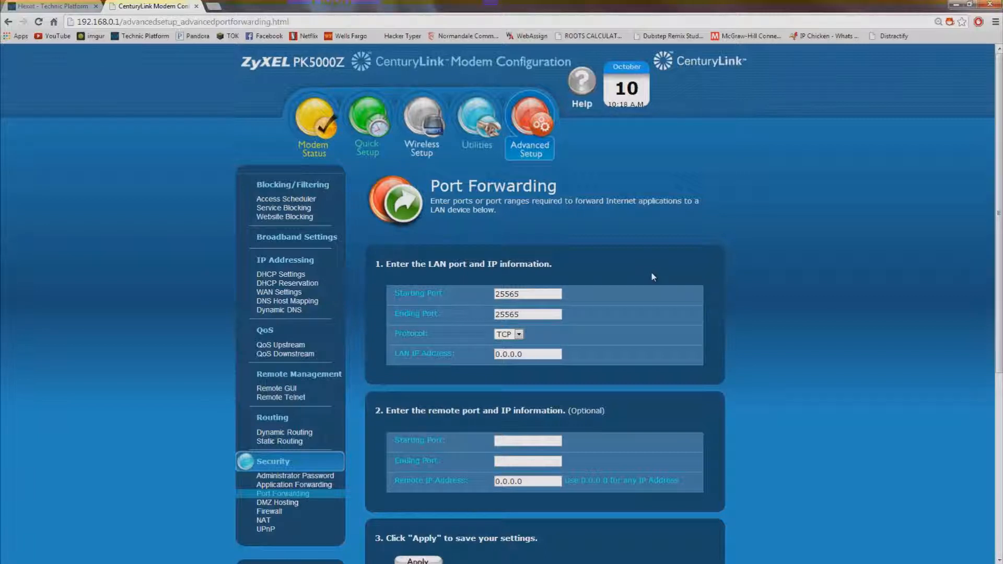
pyautogui.moveTo(604, 219)
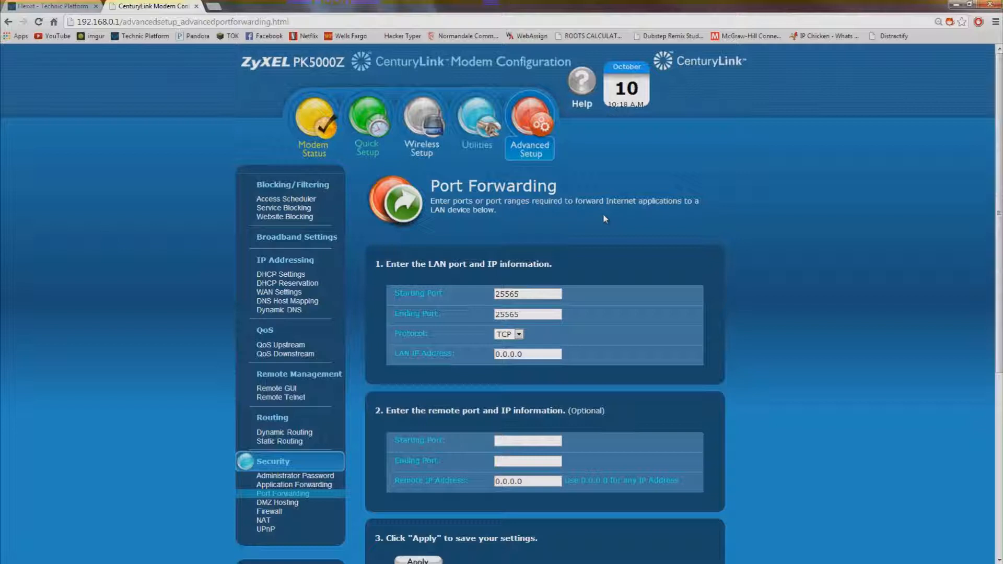
pyautogui.moveTo(614, 230)
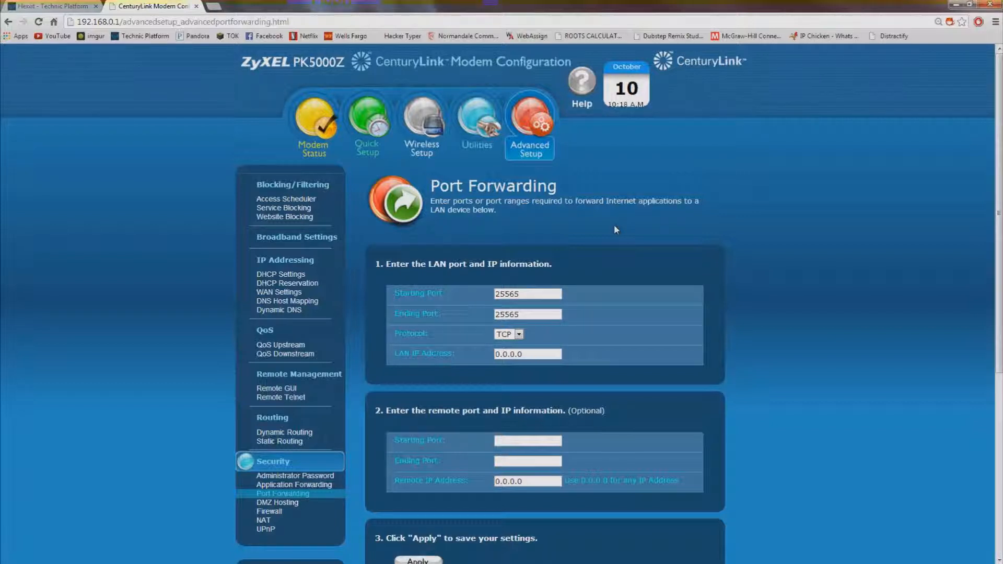
pyautogui.moveTo(279, 441)
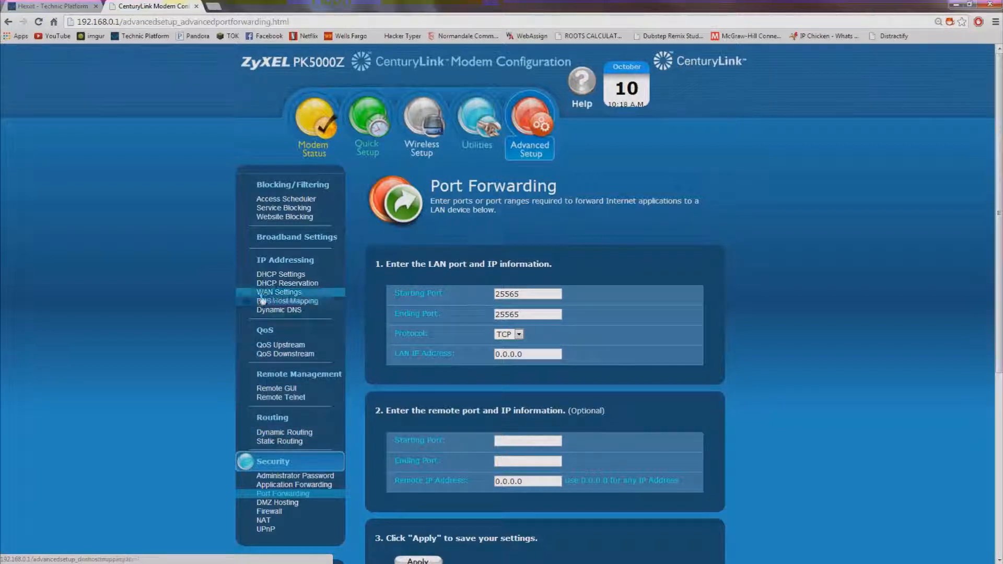
pyautogui.moveTo(288, 300)
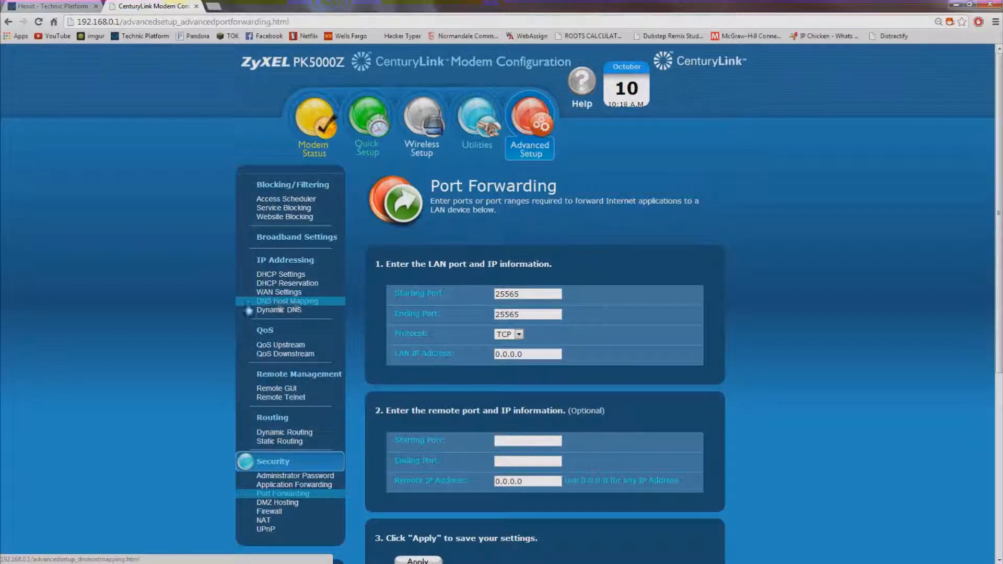
pyautogui.moveTo(151, 339)
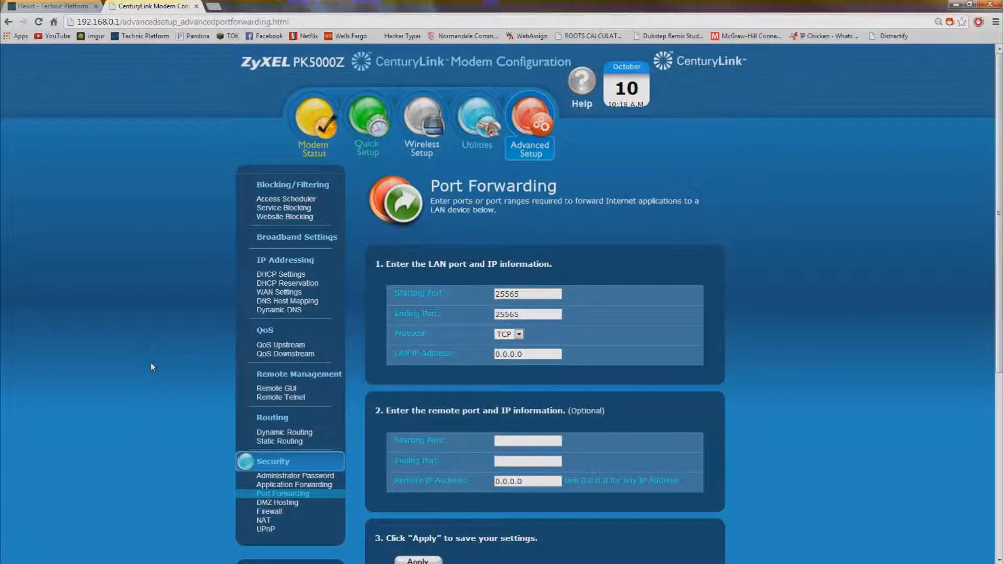
pyautogui.moveTo(519, 427)
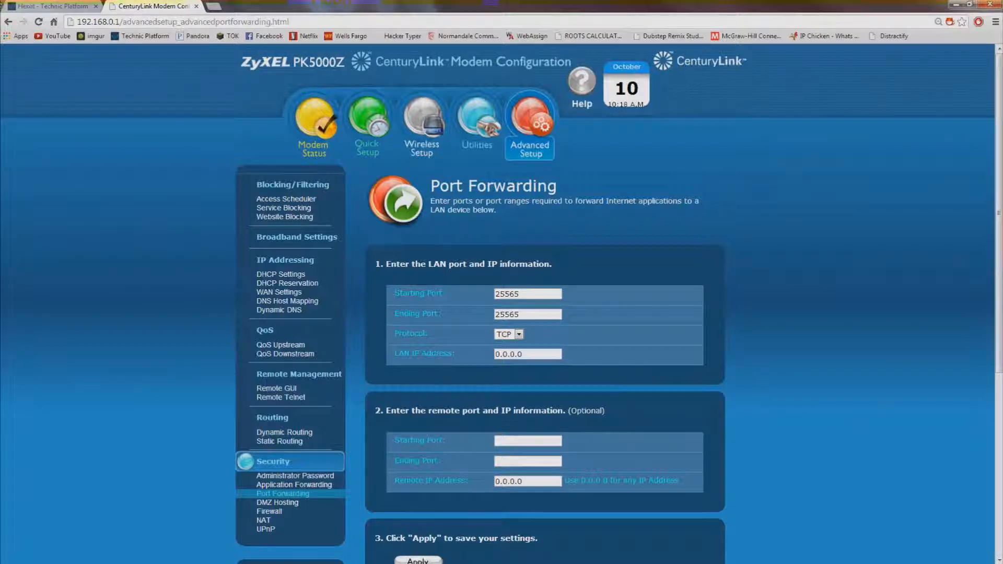
pyautogui.click(52, 6)
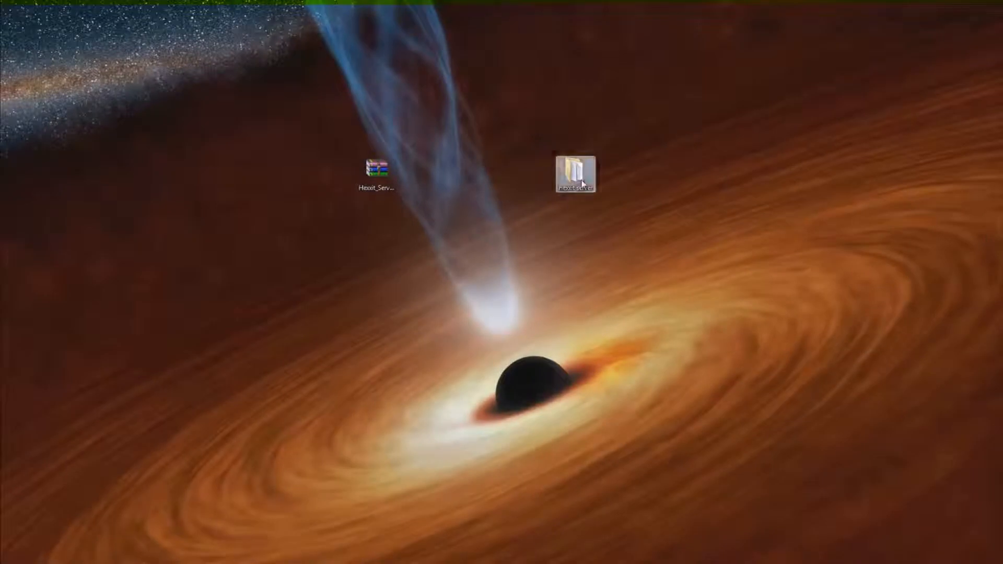
pyautogui.doubleClick(574, 172)
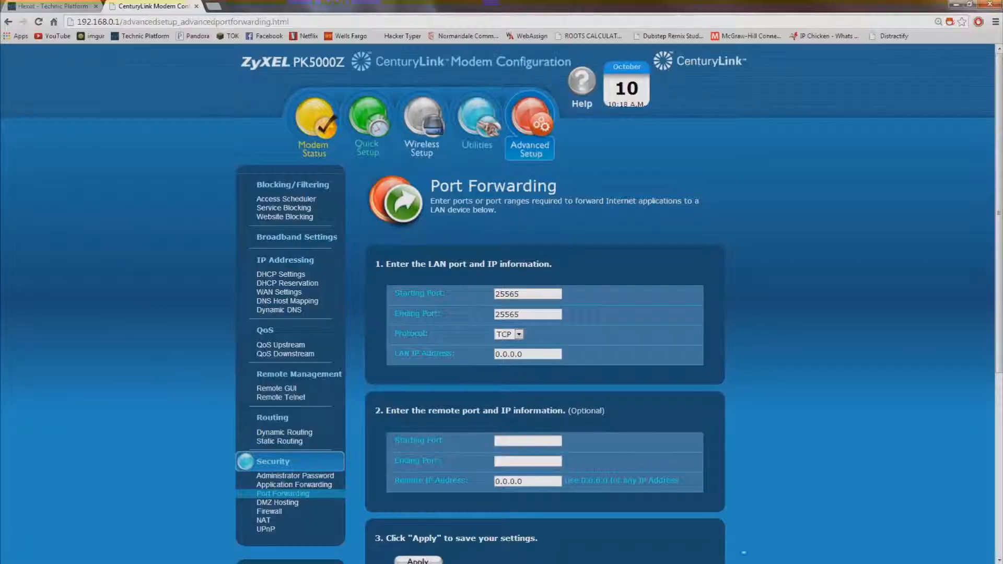
pyautogui.moveTo(674, 279)
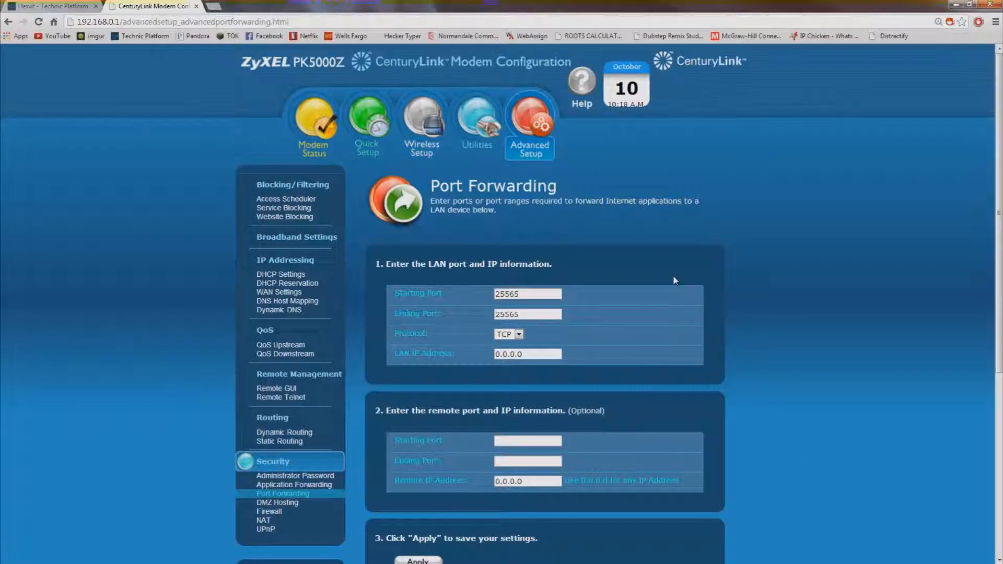